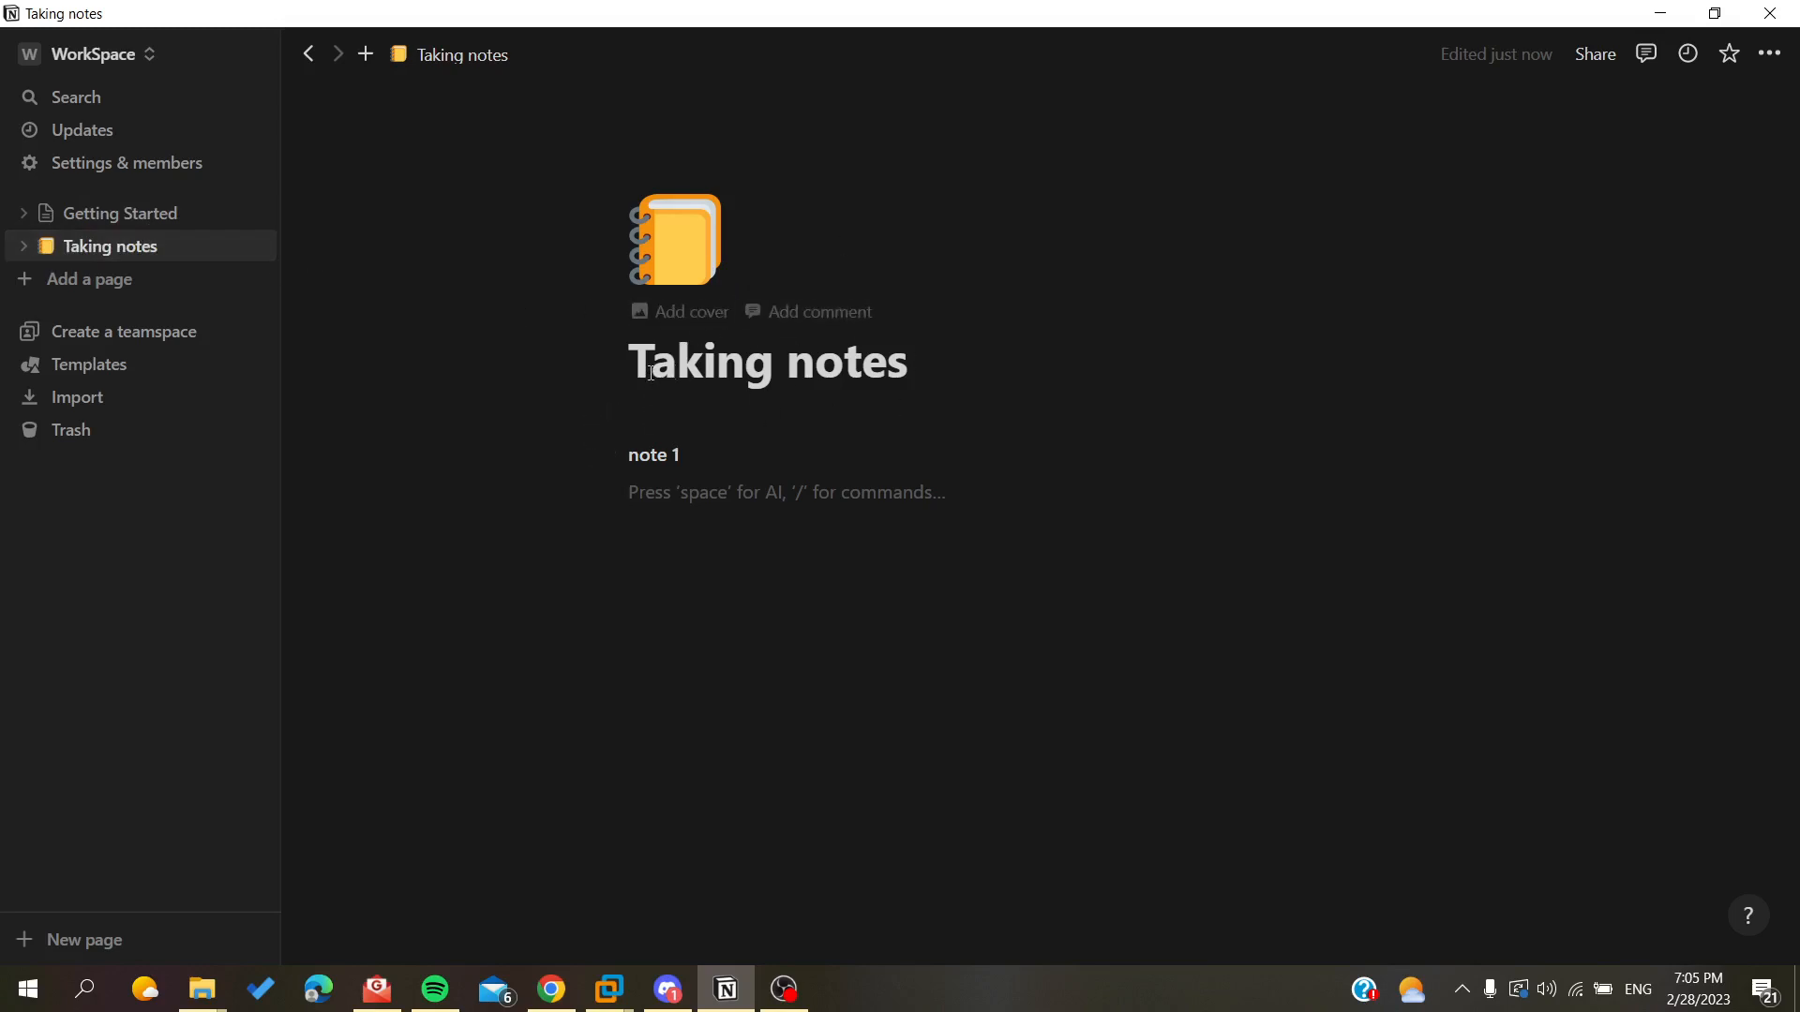
Select 'note 1' and apply bold, italic, underline and strikethrough from the floating toolbar.
double_click(652, 456)
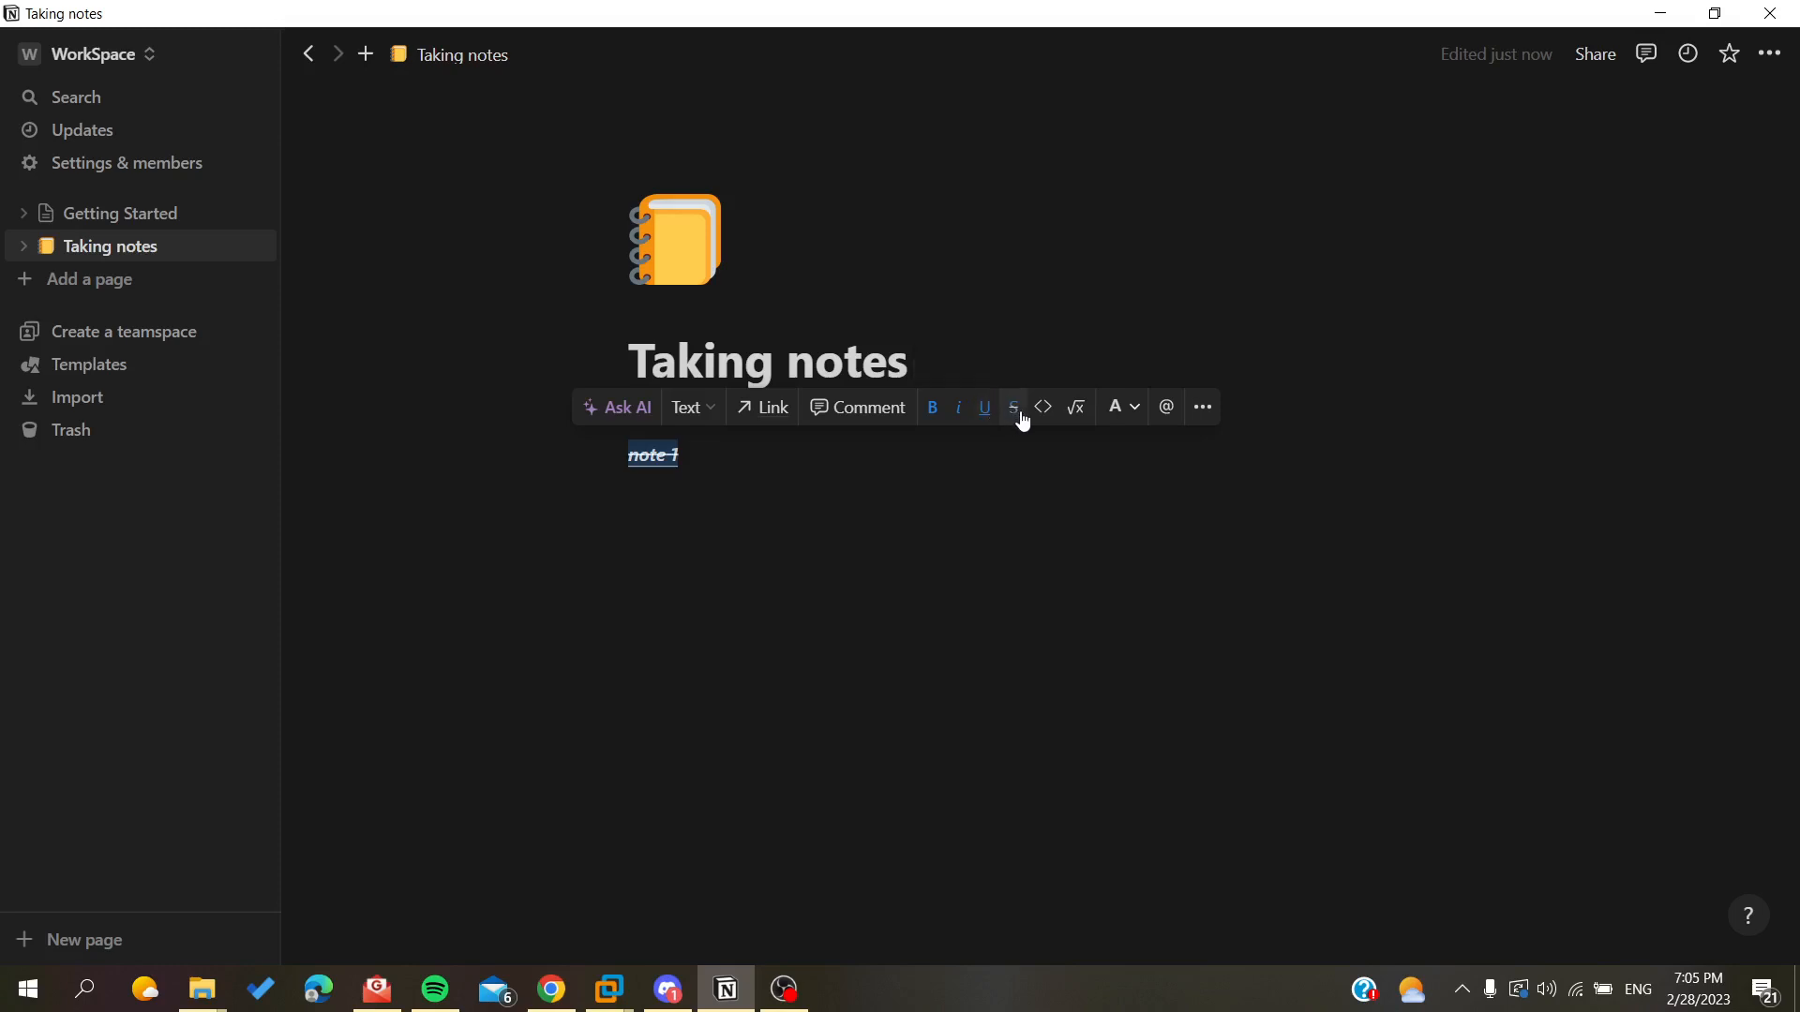
click(1114, 406)
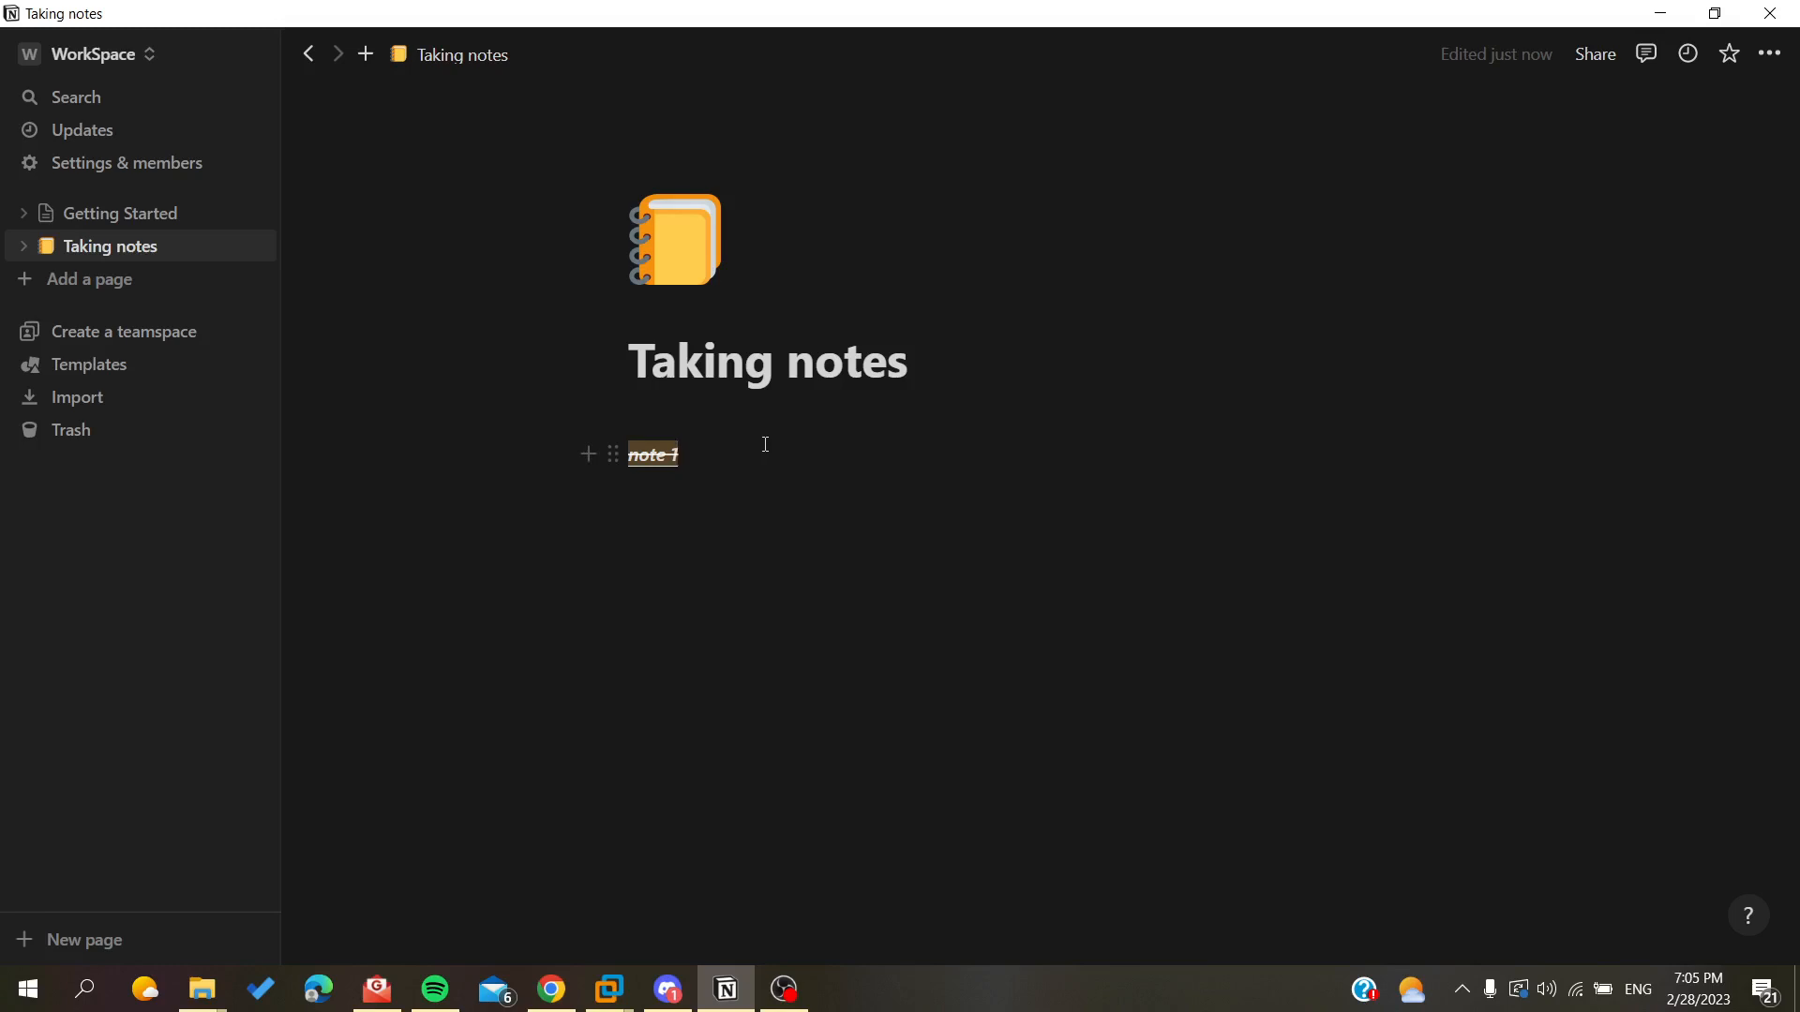
Reselect 'note 1' to toggle its strikethrough off, keeping bold, italic and underline.
double_click(650, 454)
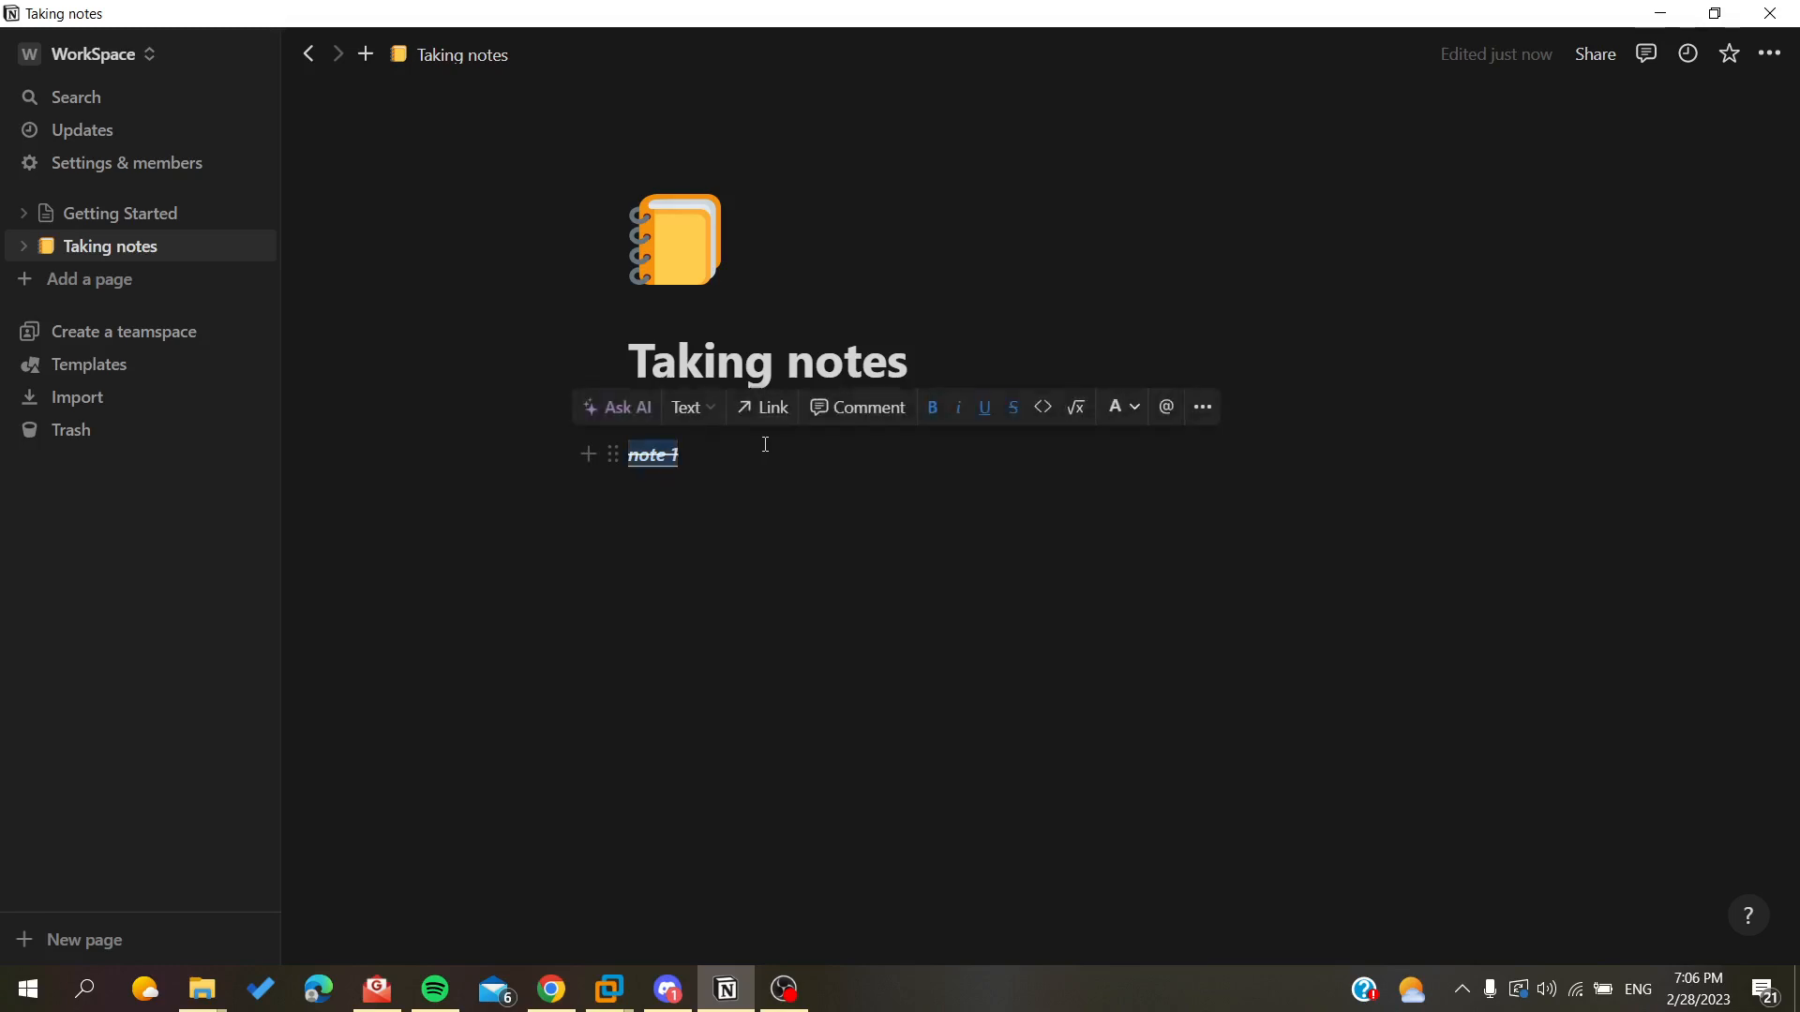
click(735, 473)
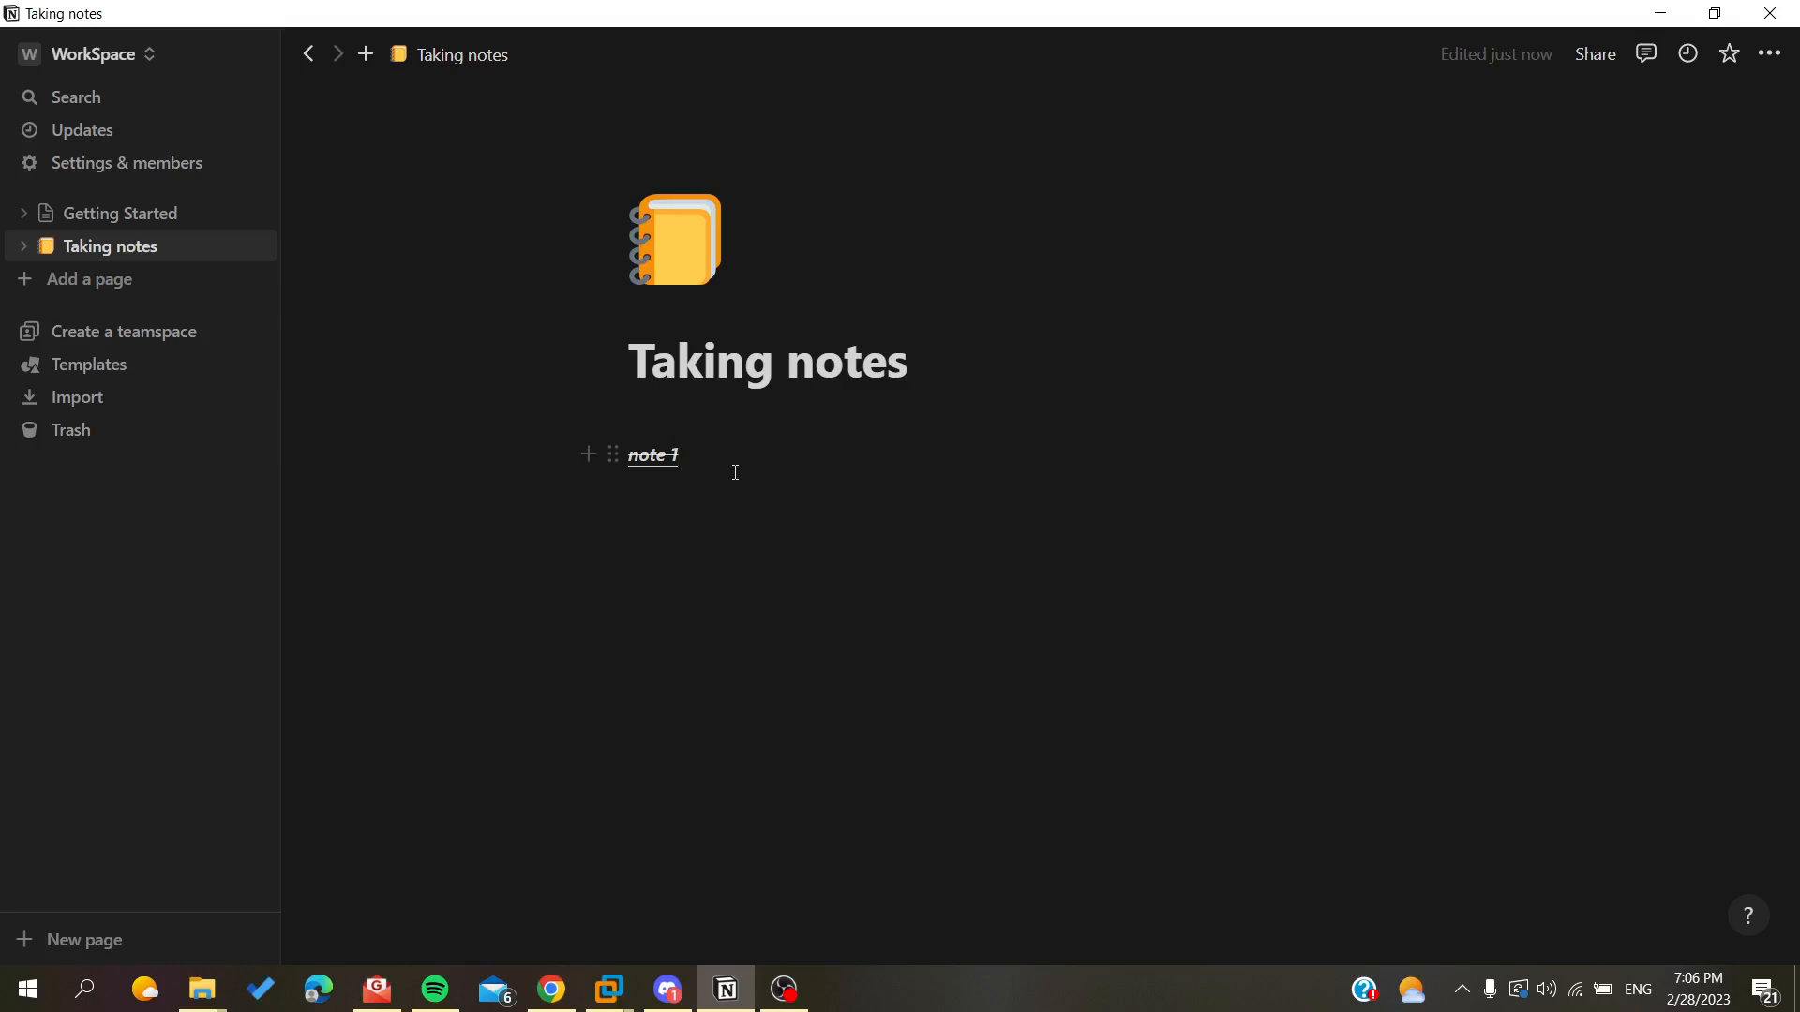
double_click(652, 455)
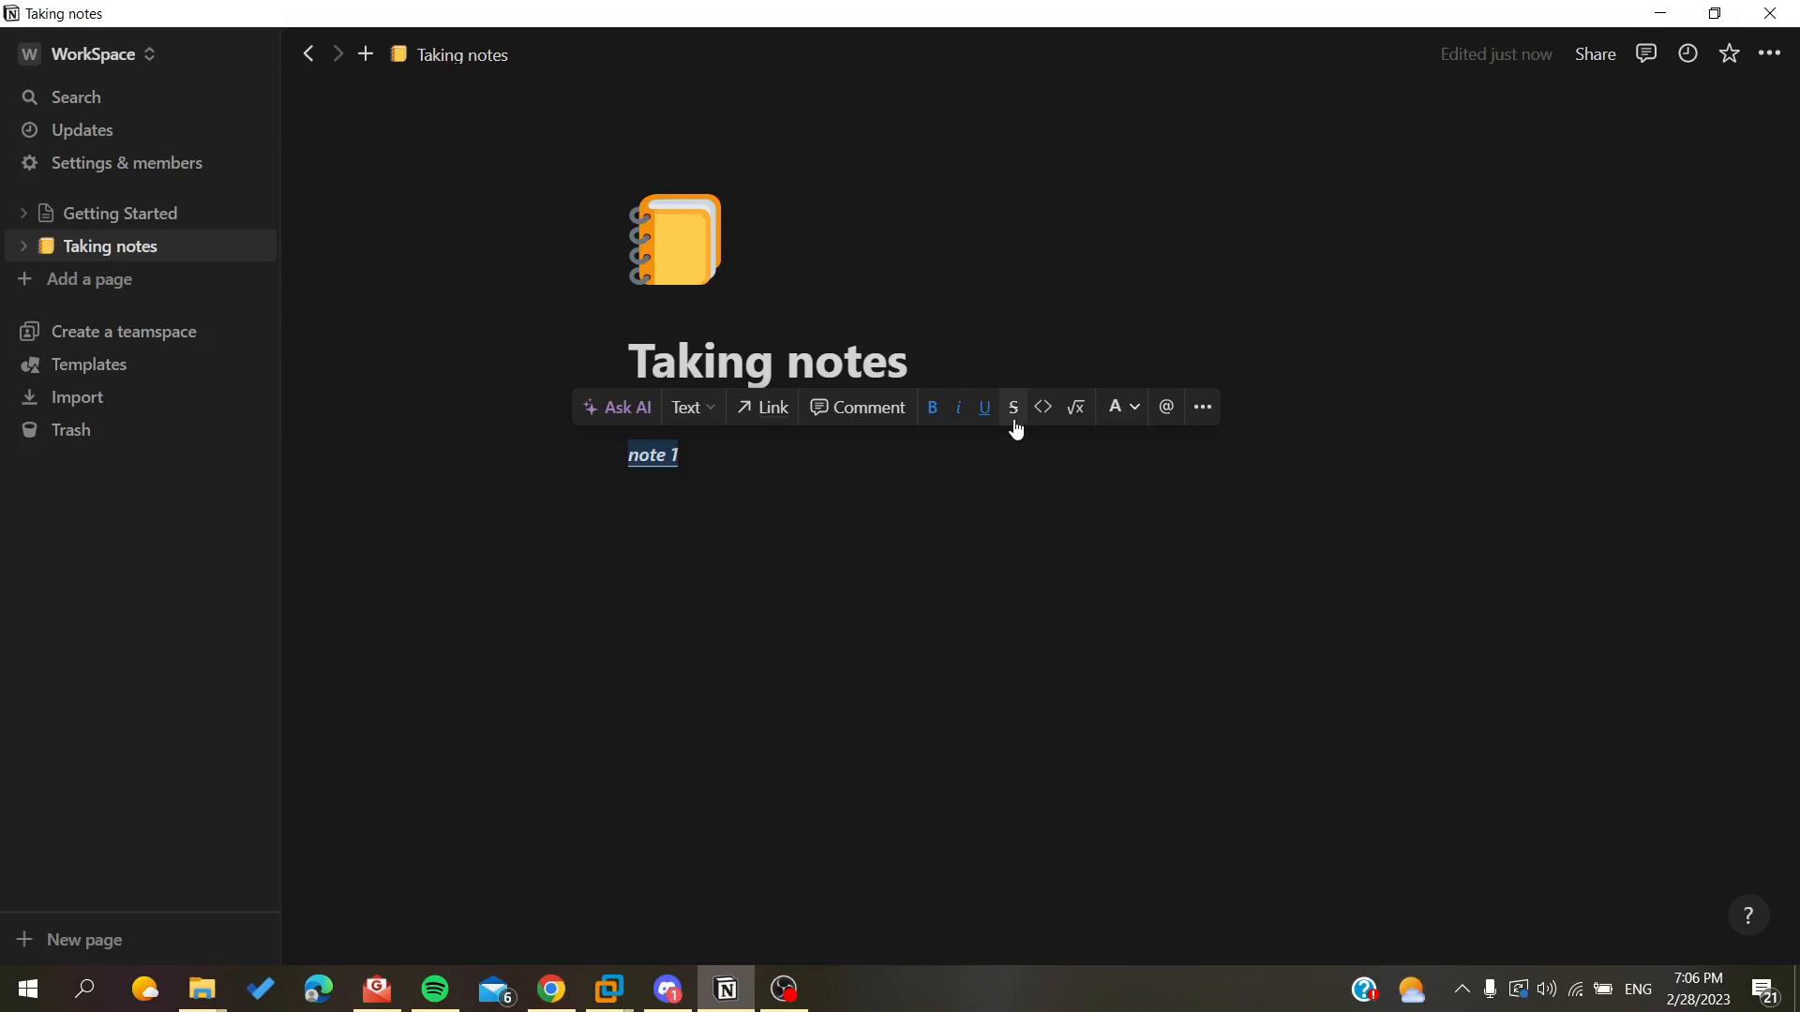
Strike 'note 1' through again and colour its text green.
click(1013, 406)
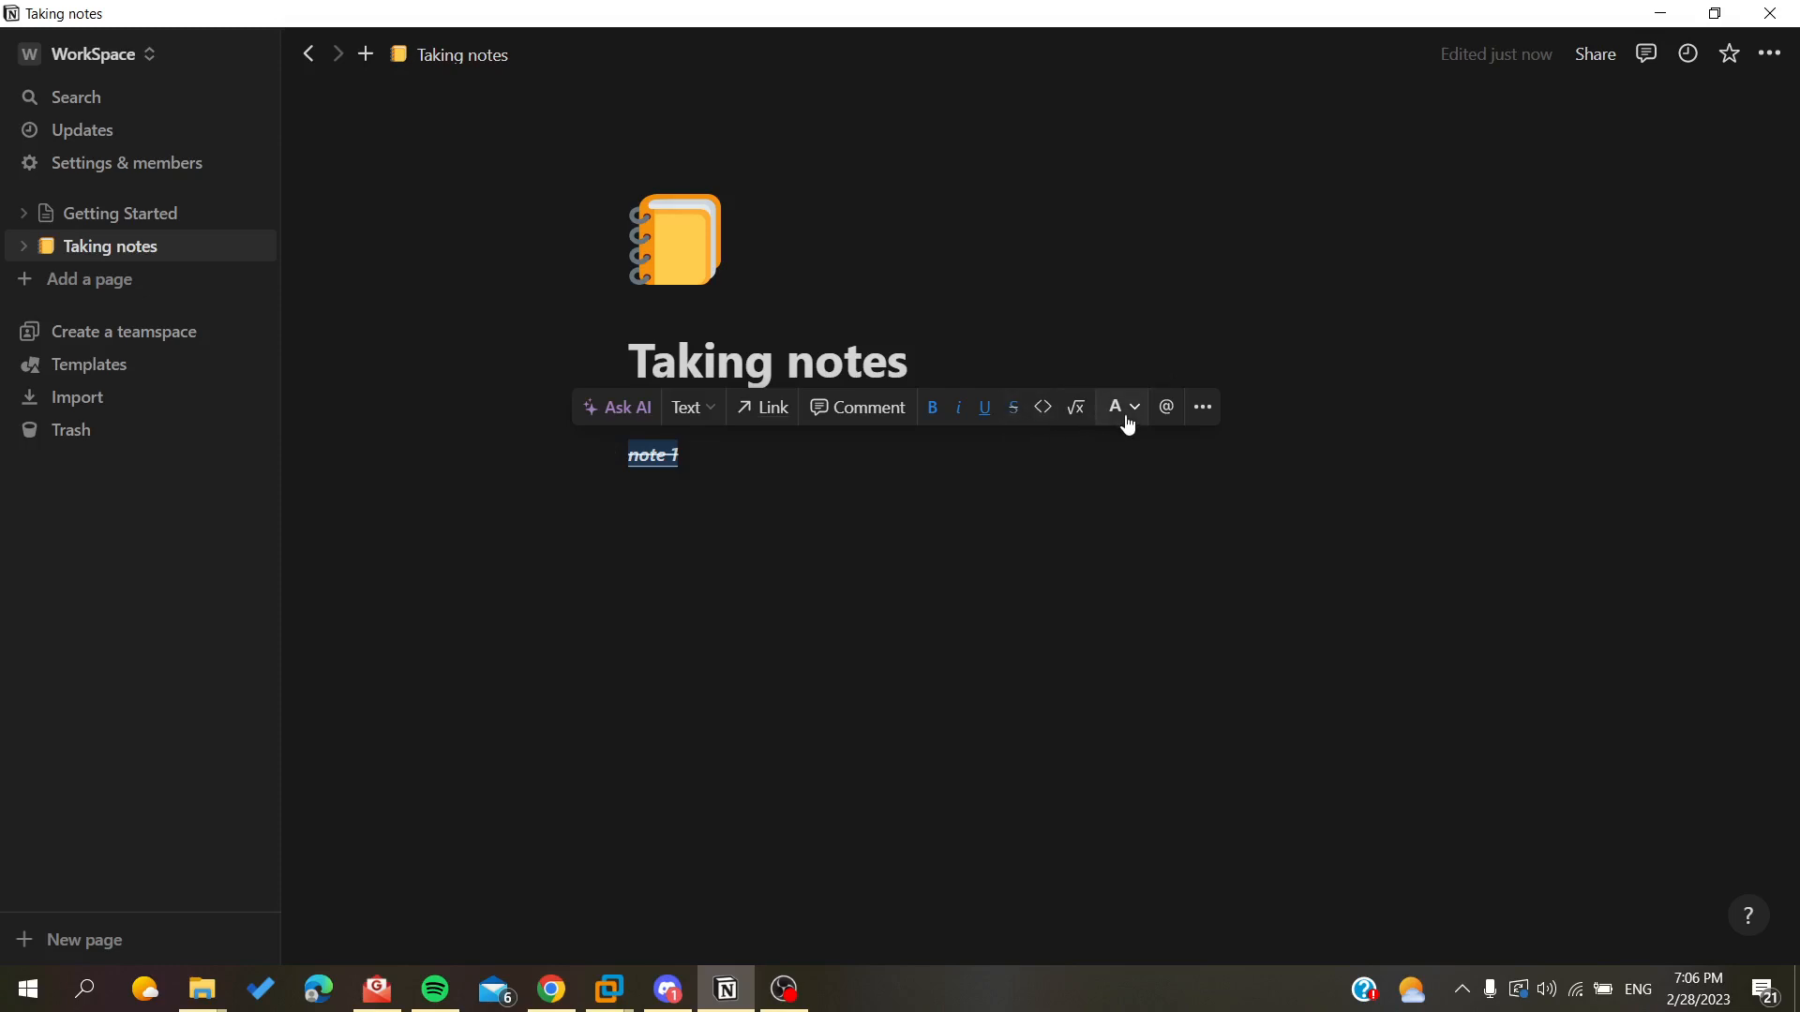
click(1115, 407)
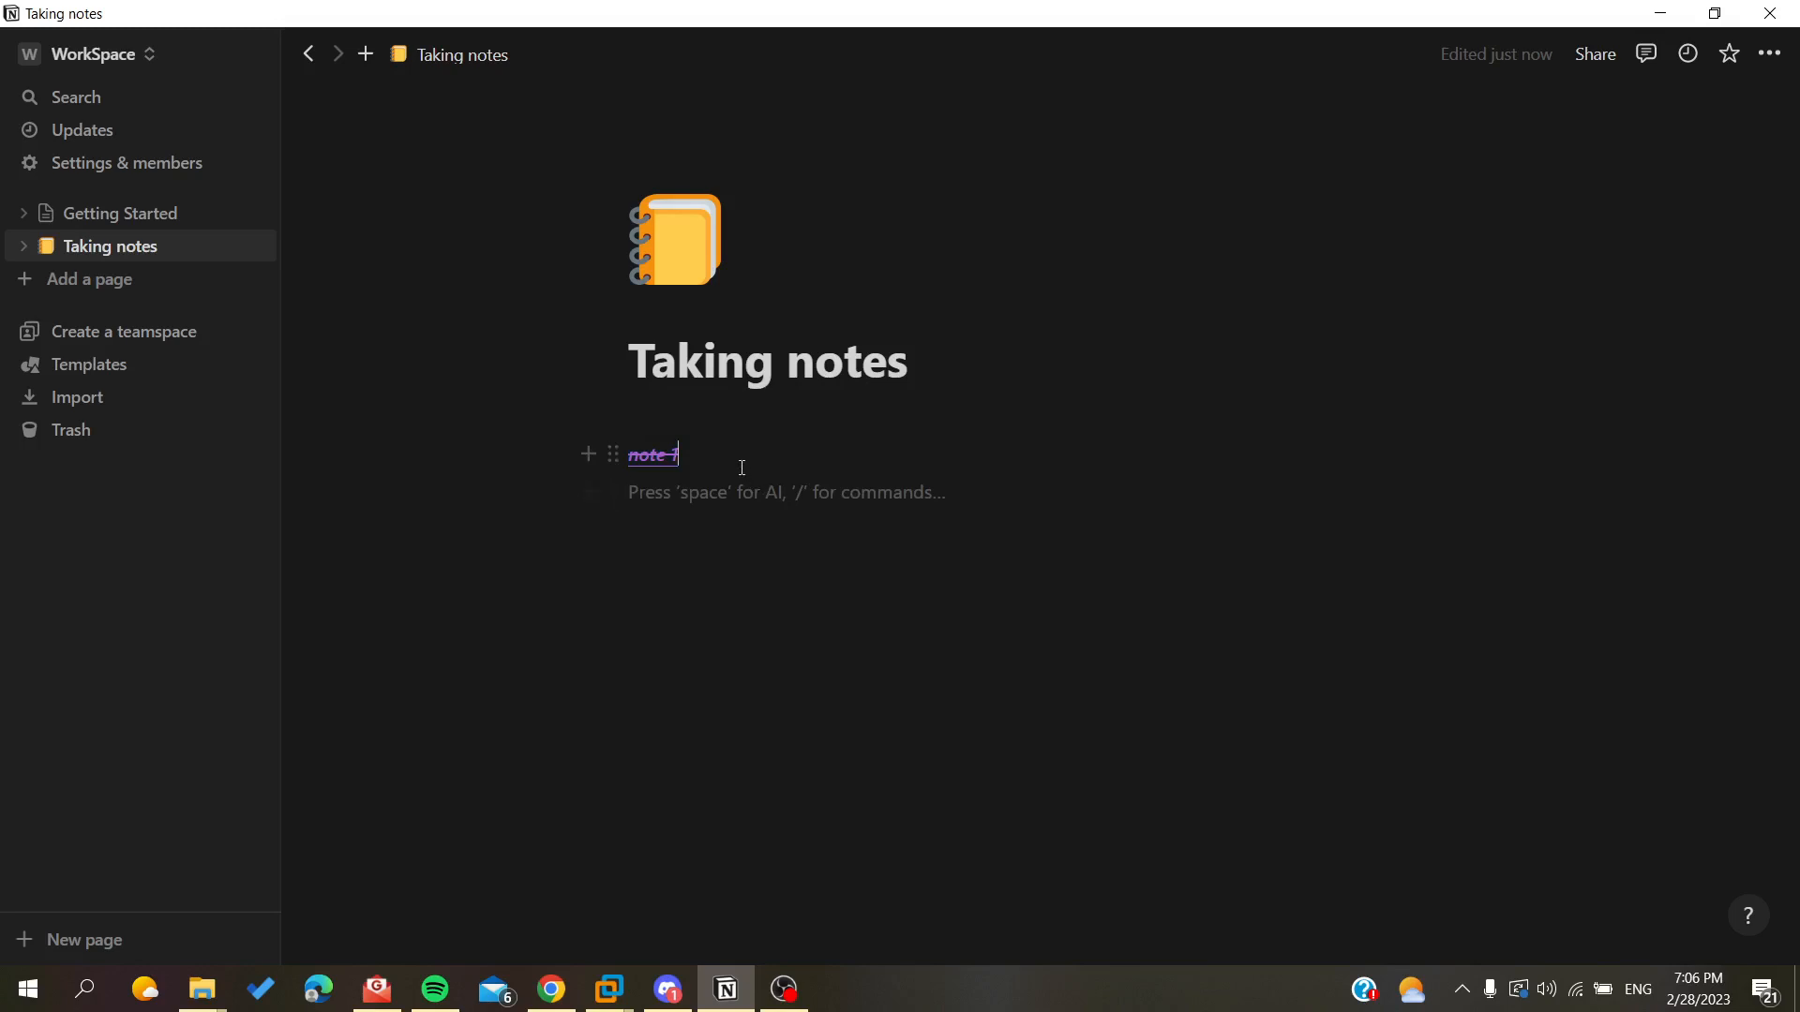
key(enter)
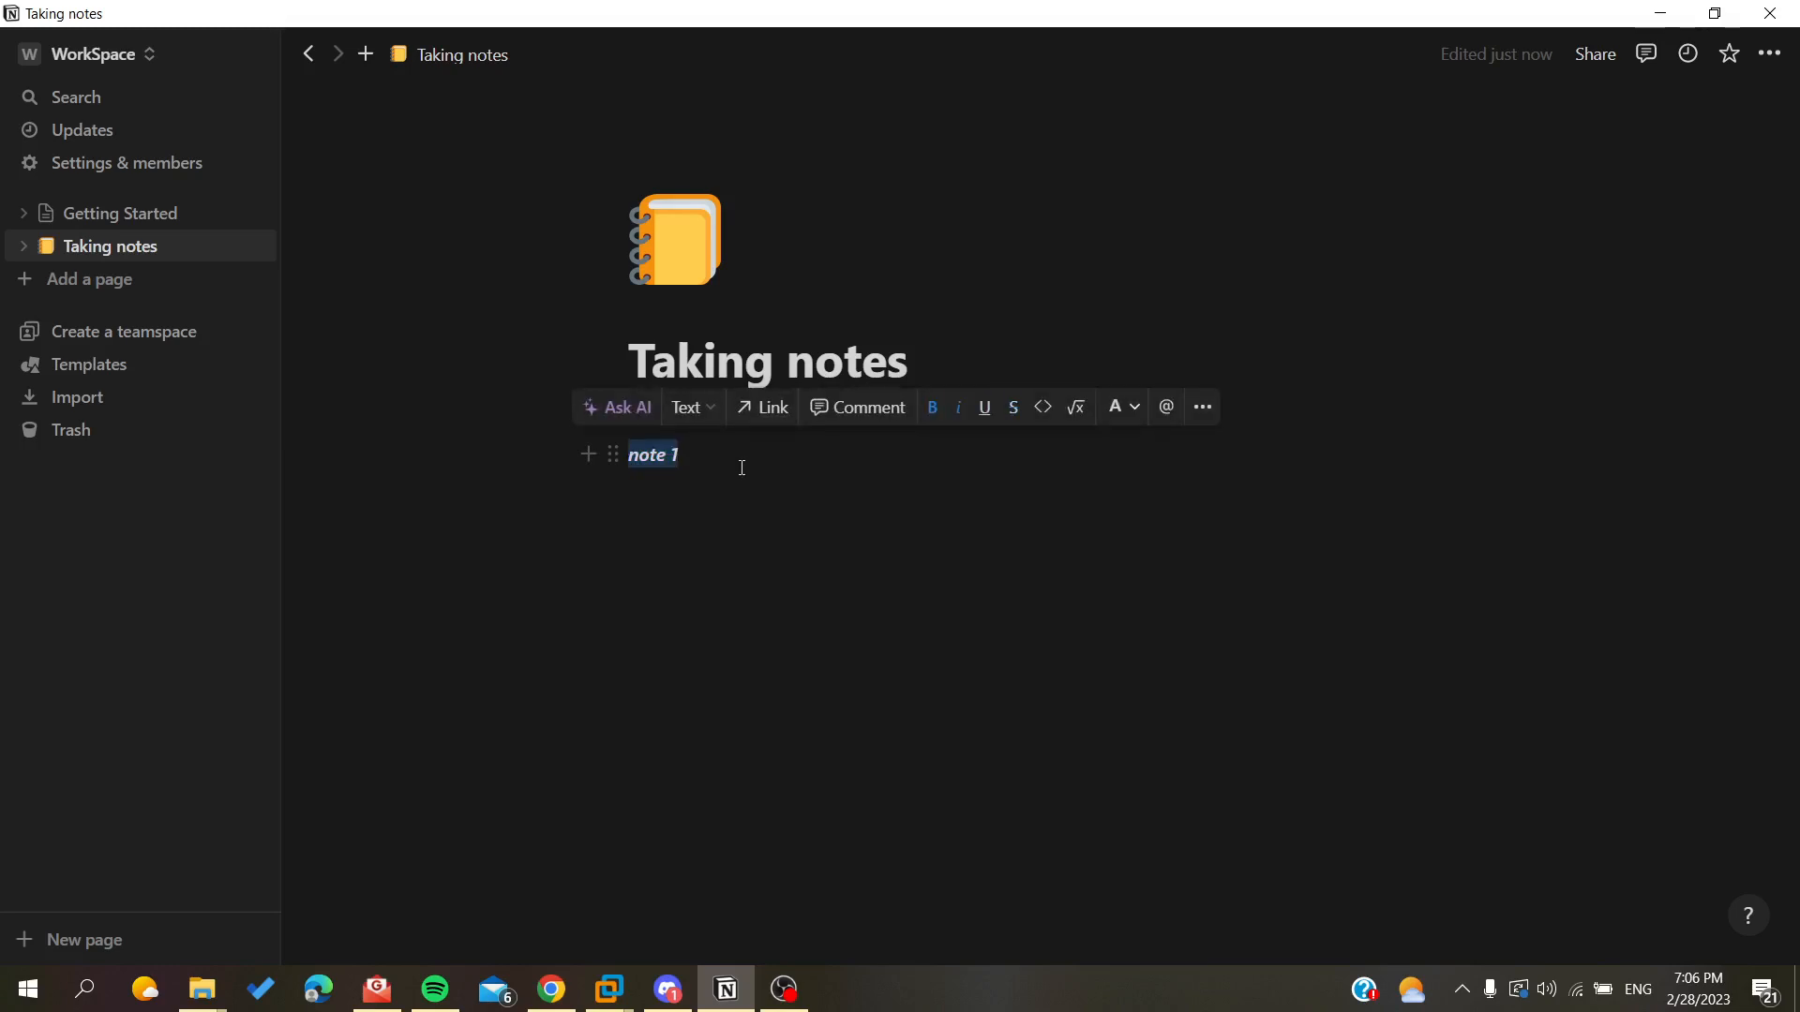
mouse_move(1041, 407)
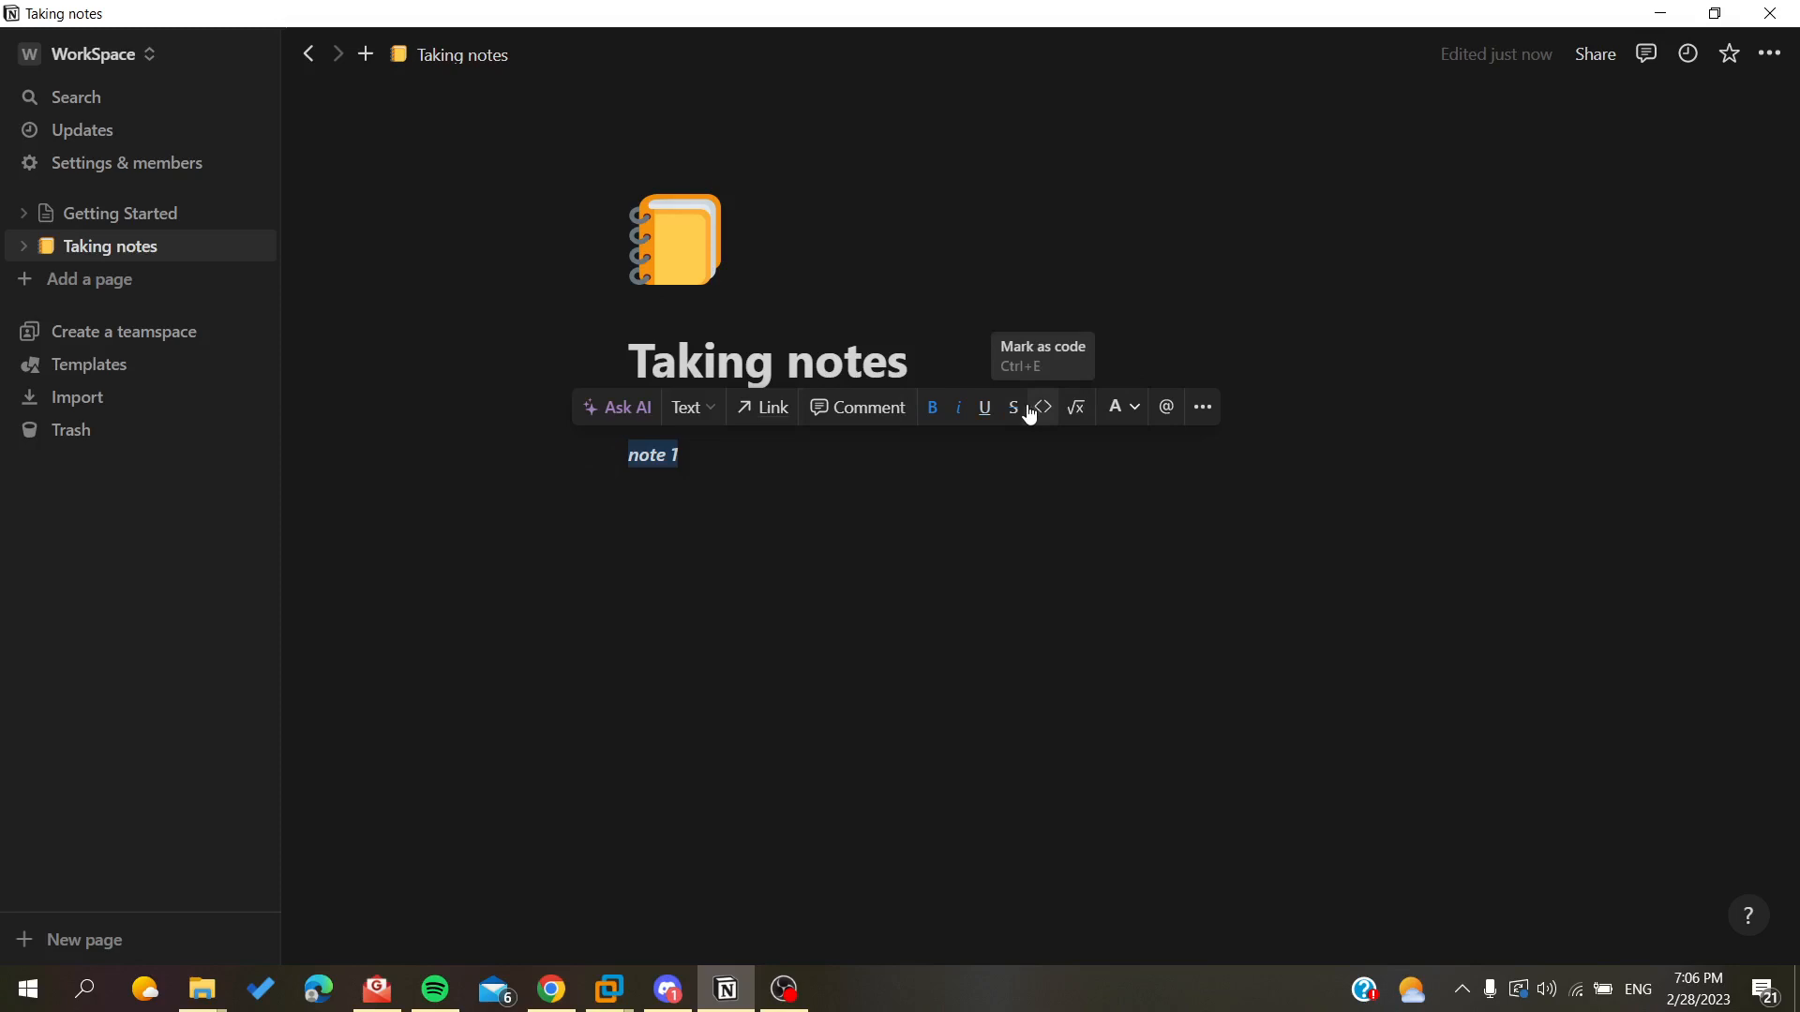
mouse_move(1012, 411)
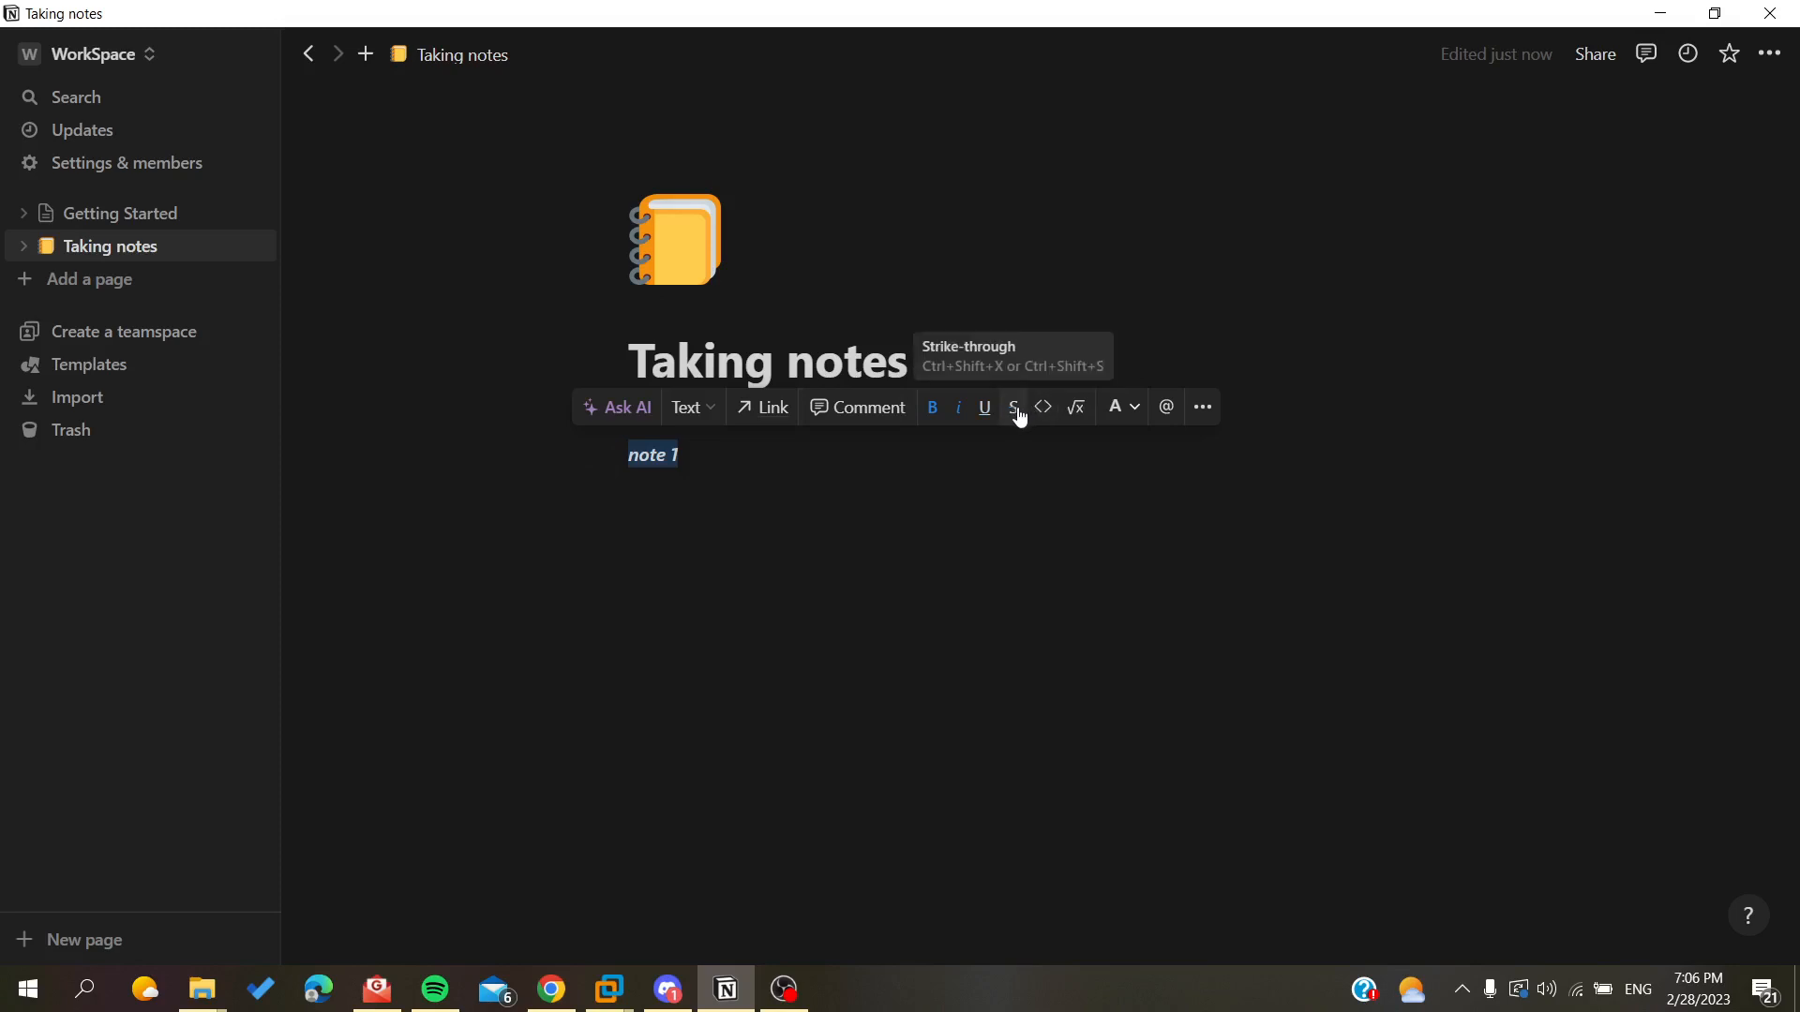
mouse_move(984, 410)
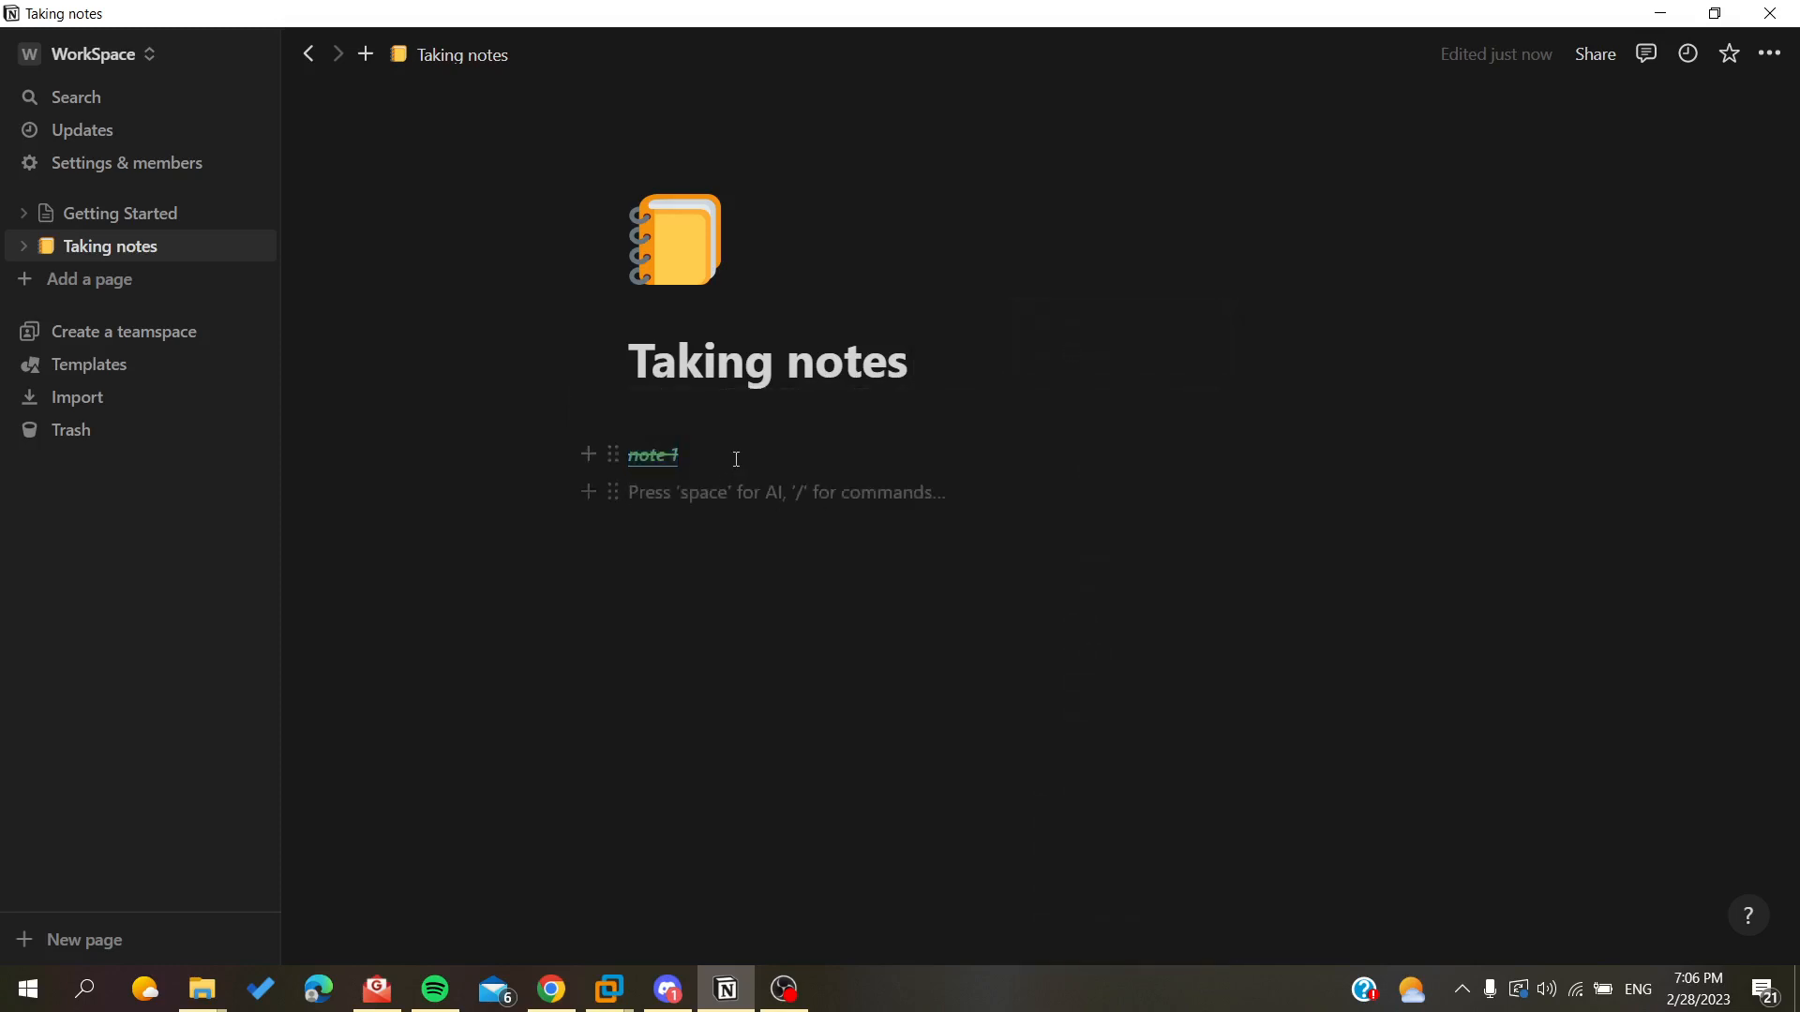
Undo via the page menu until 'note 1' loses its green colour, strikethrough and underline.
click(677, 453)
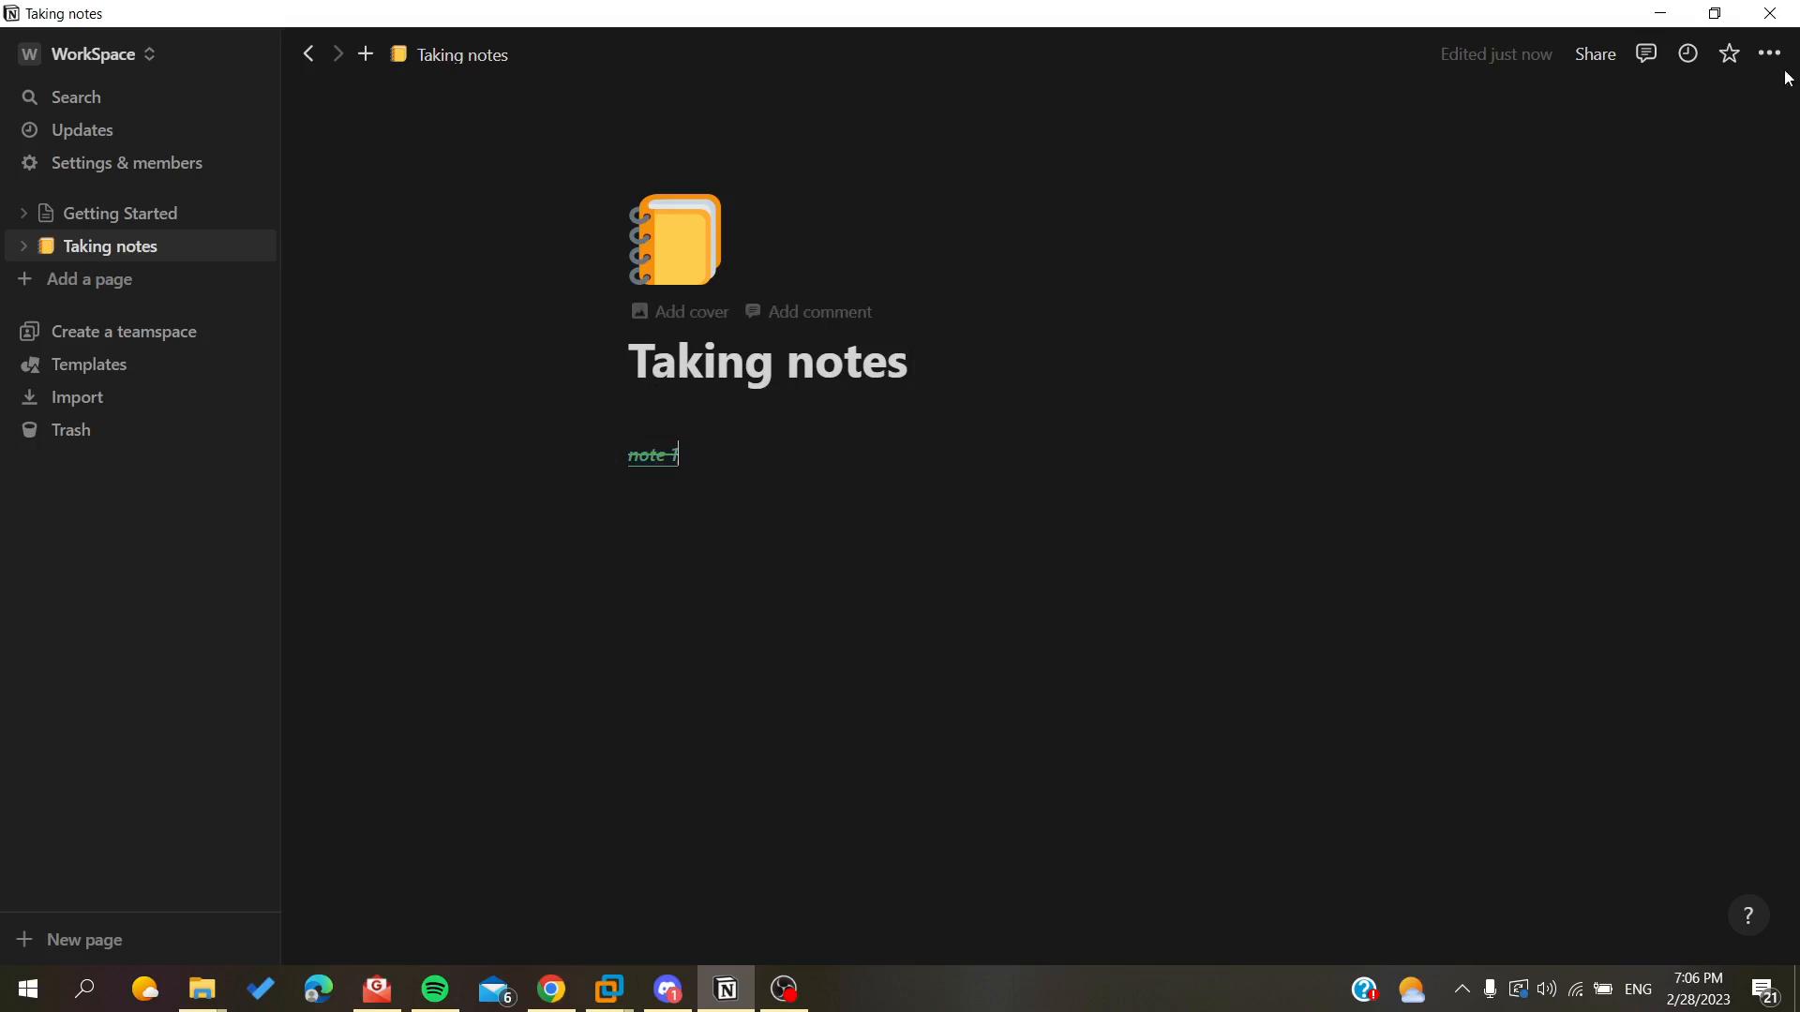
mouse_move(1768, 54)
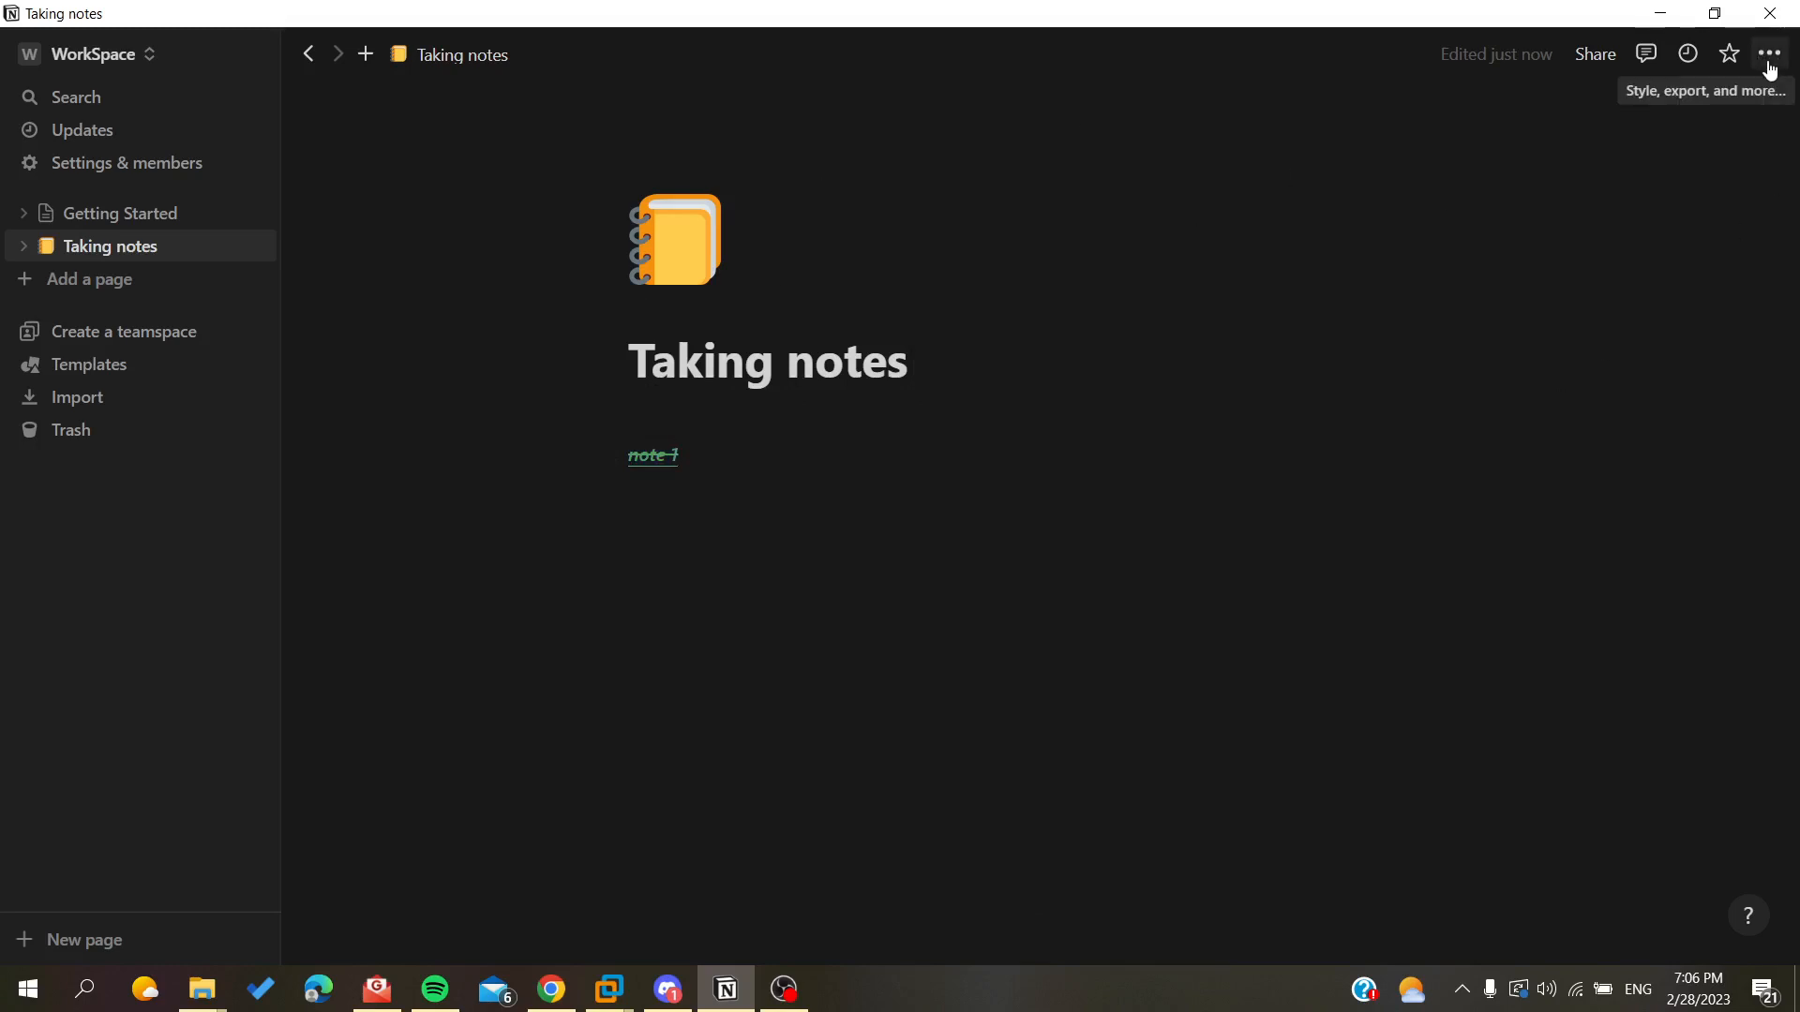
click(1769, 54)
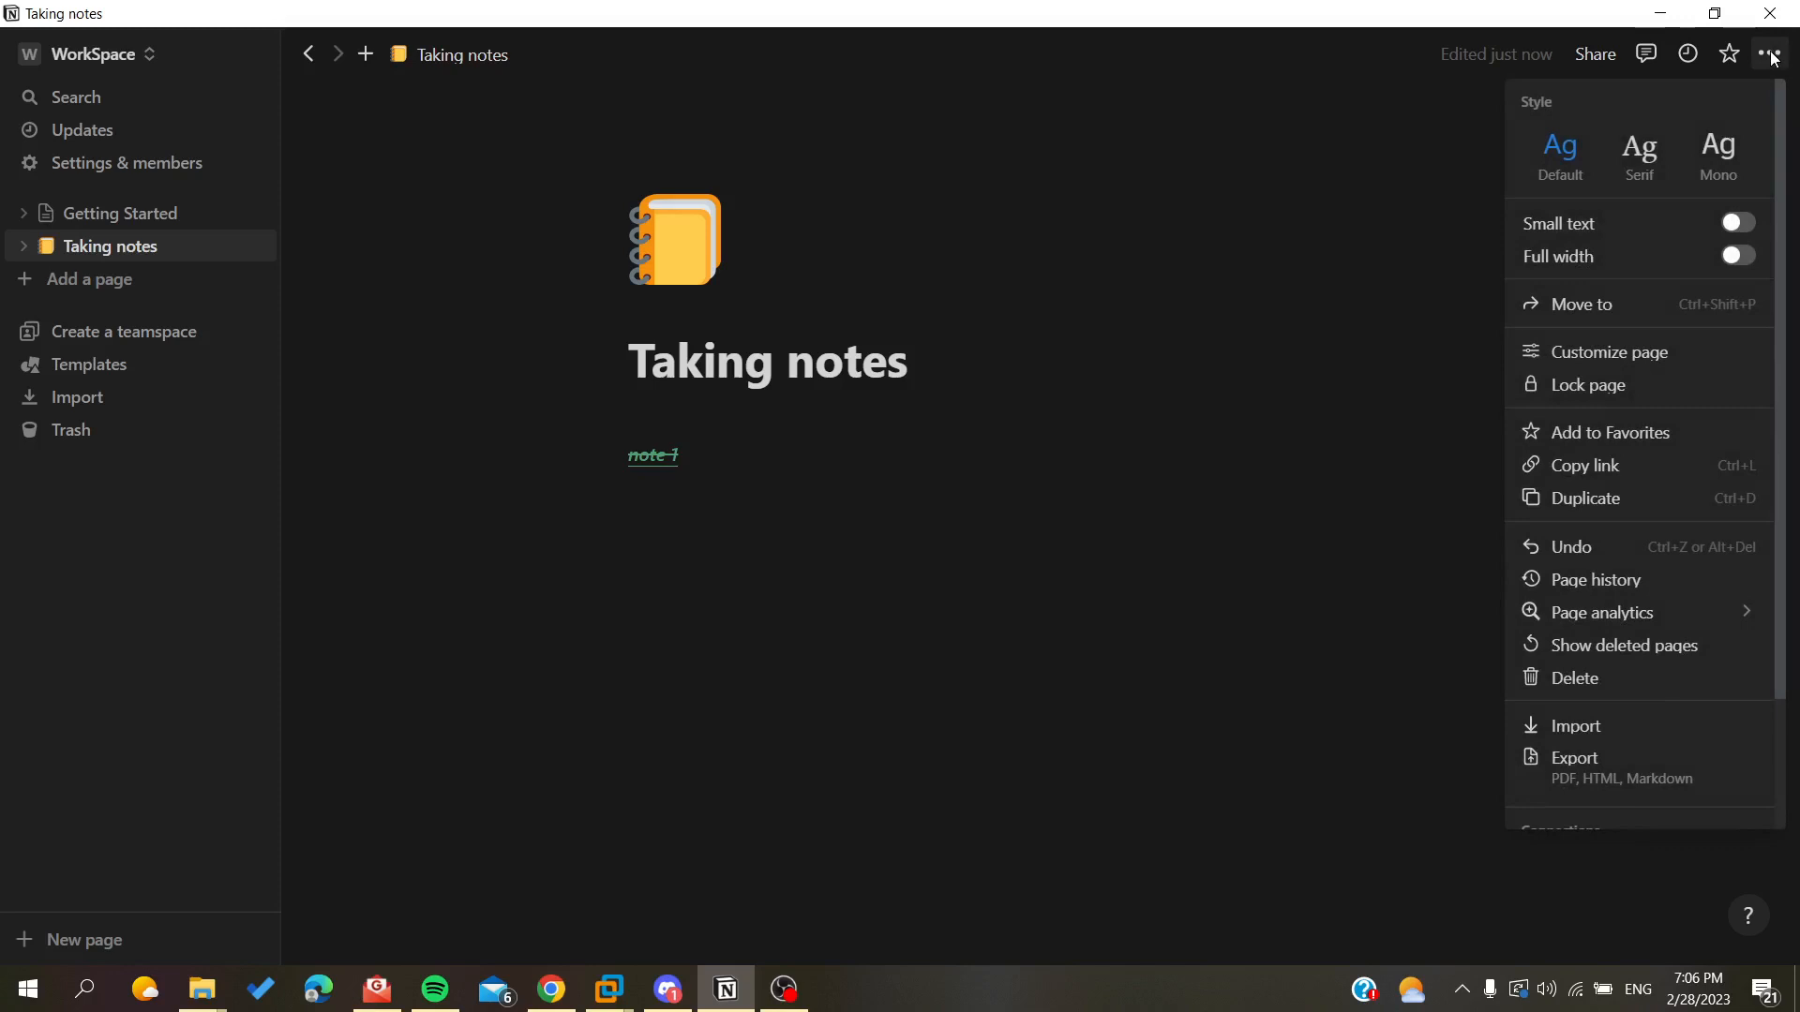
mouse_move(1572, 547)
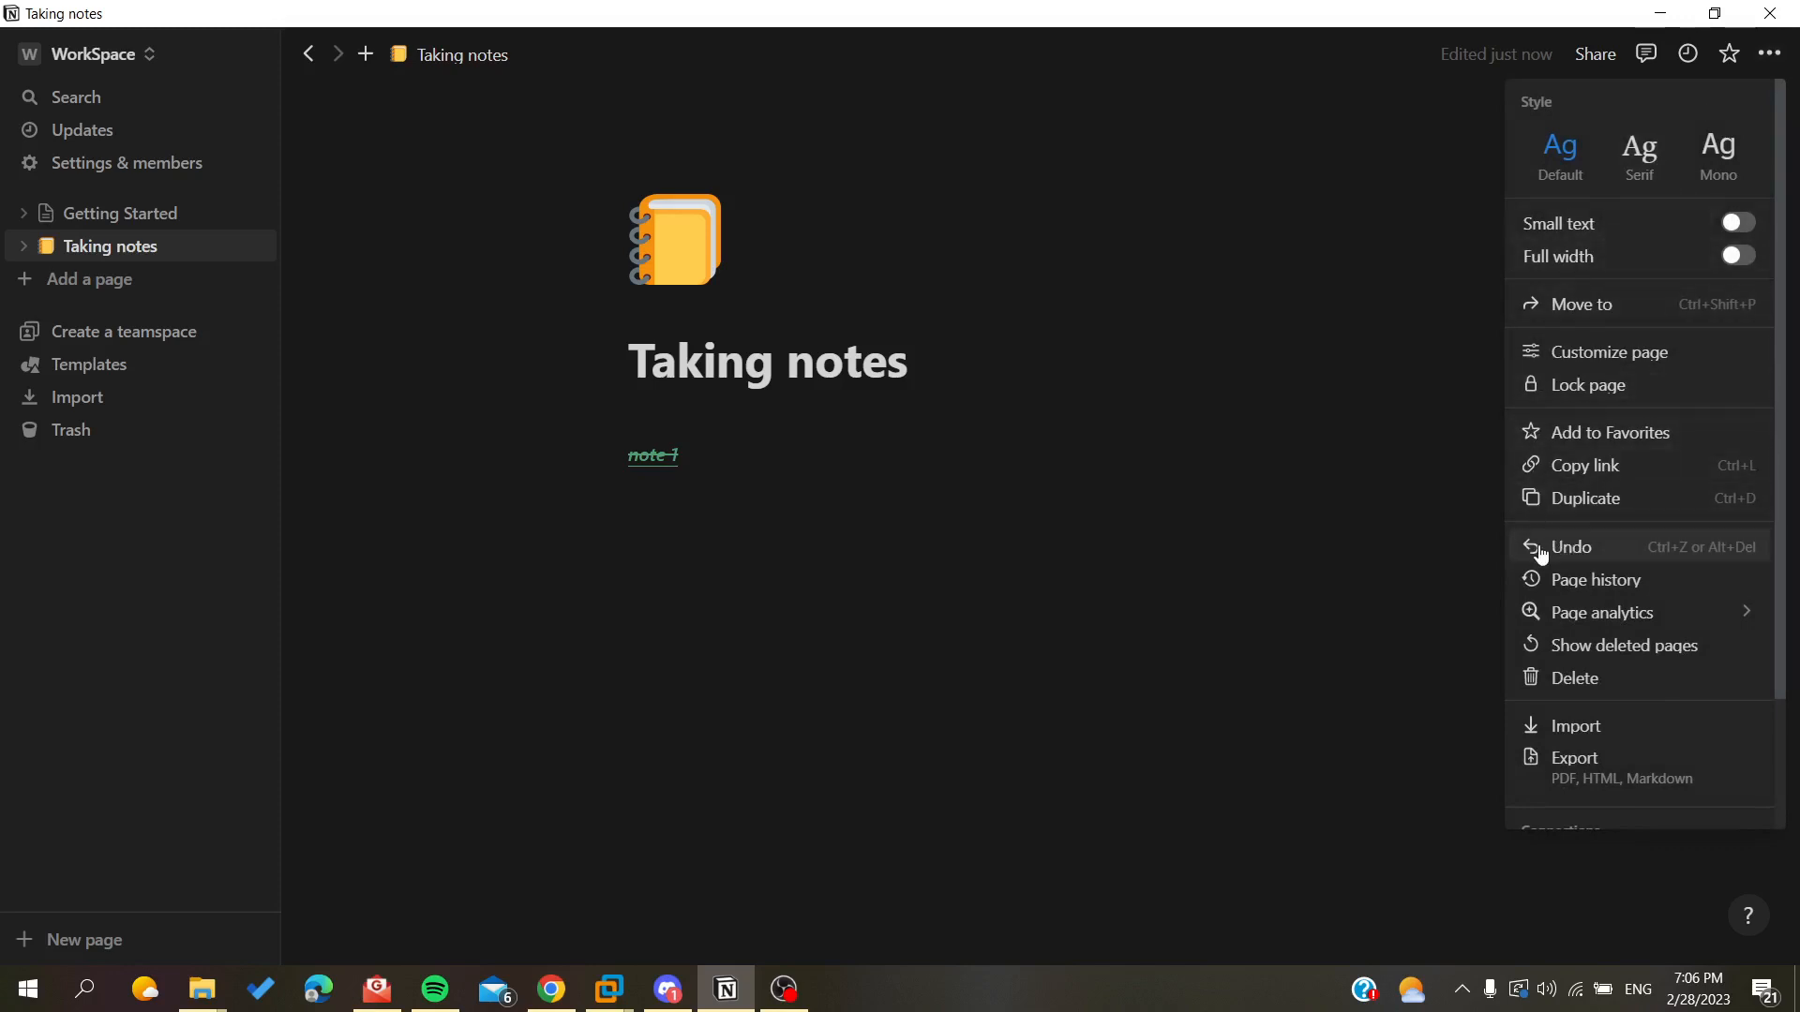
mouse_move(1635, 563)
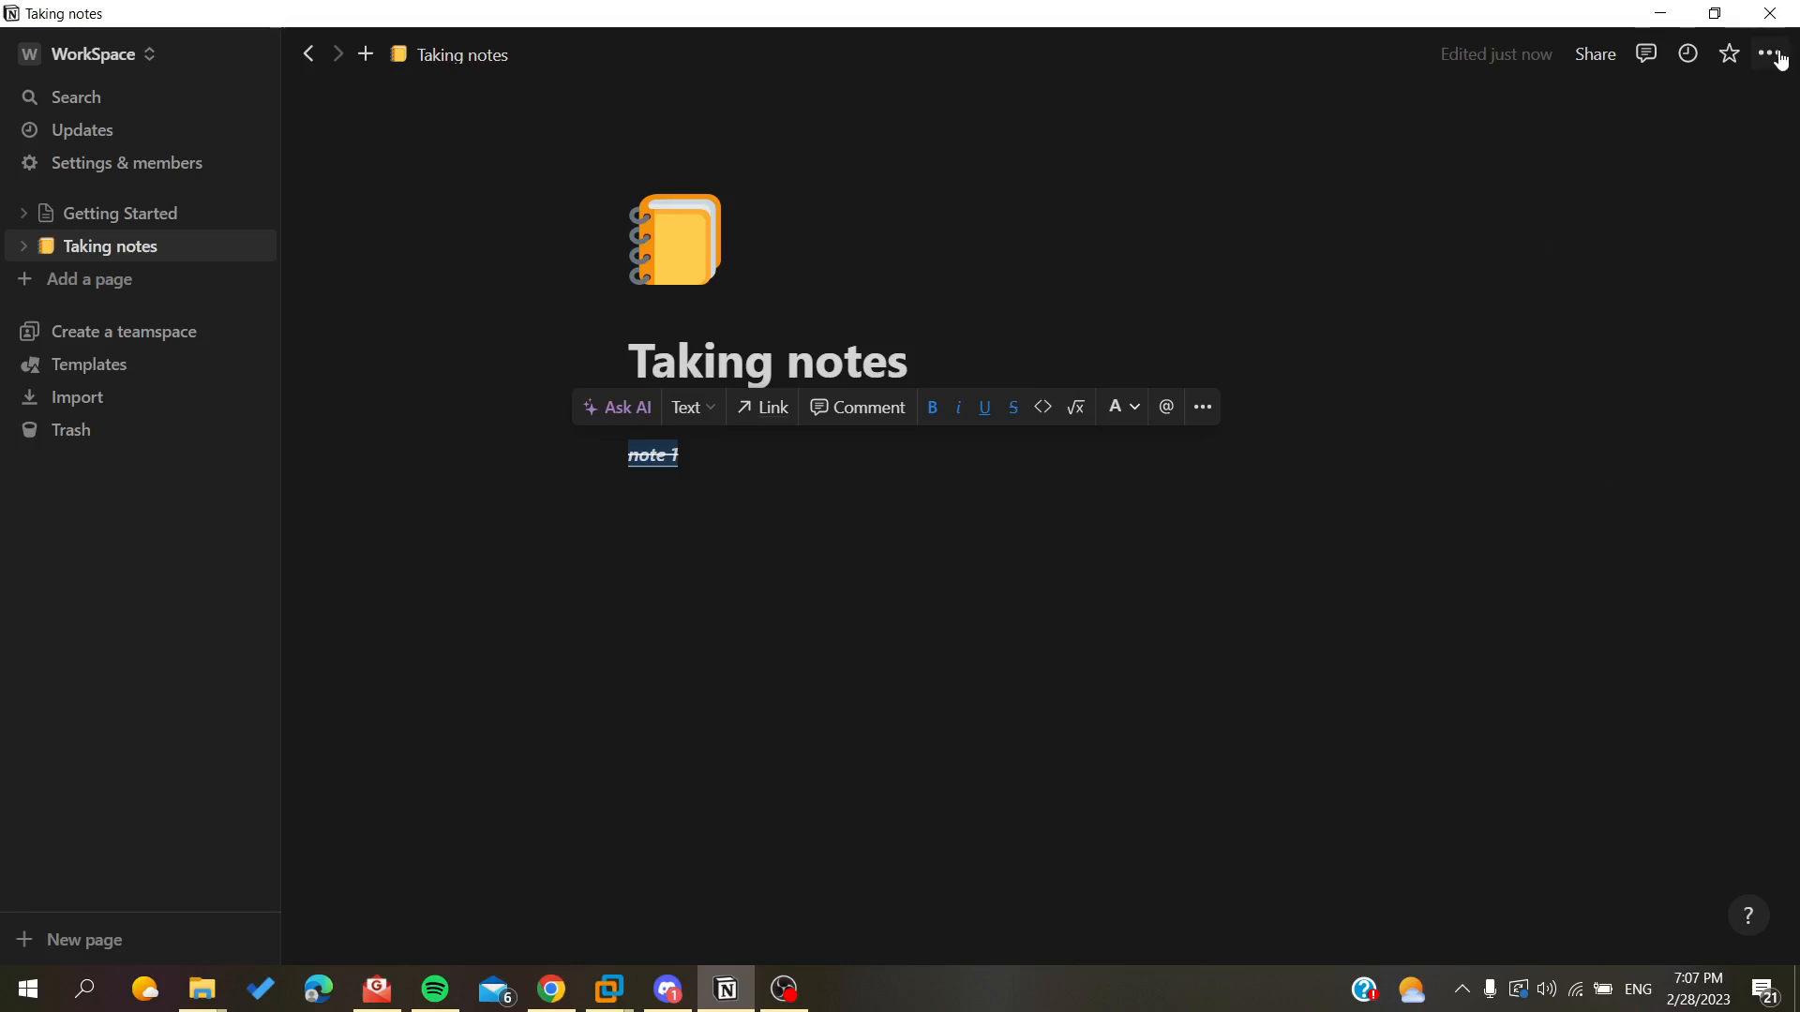
click(1772, 54)
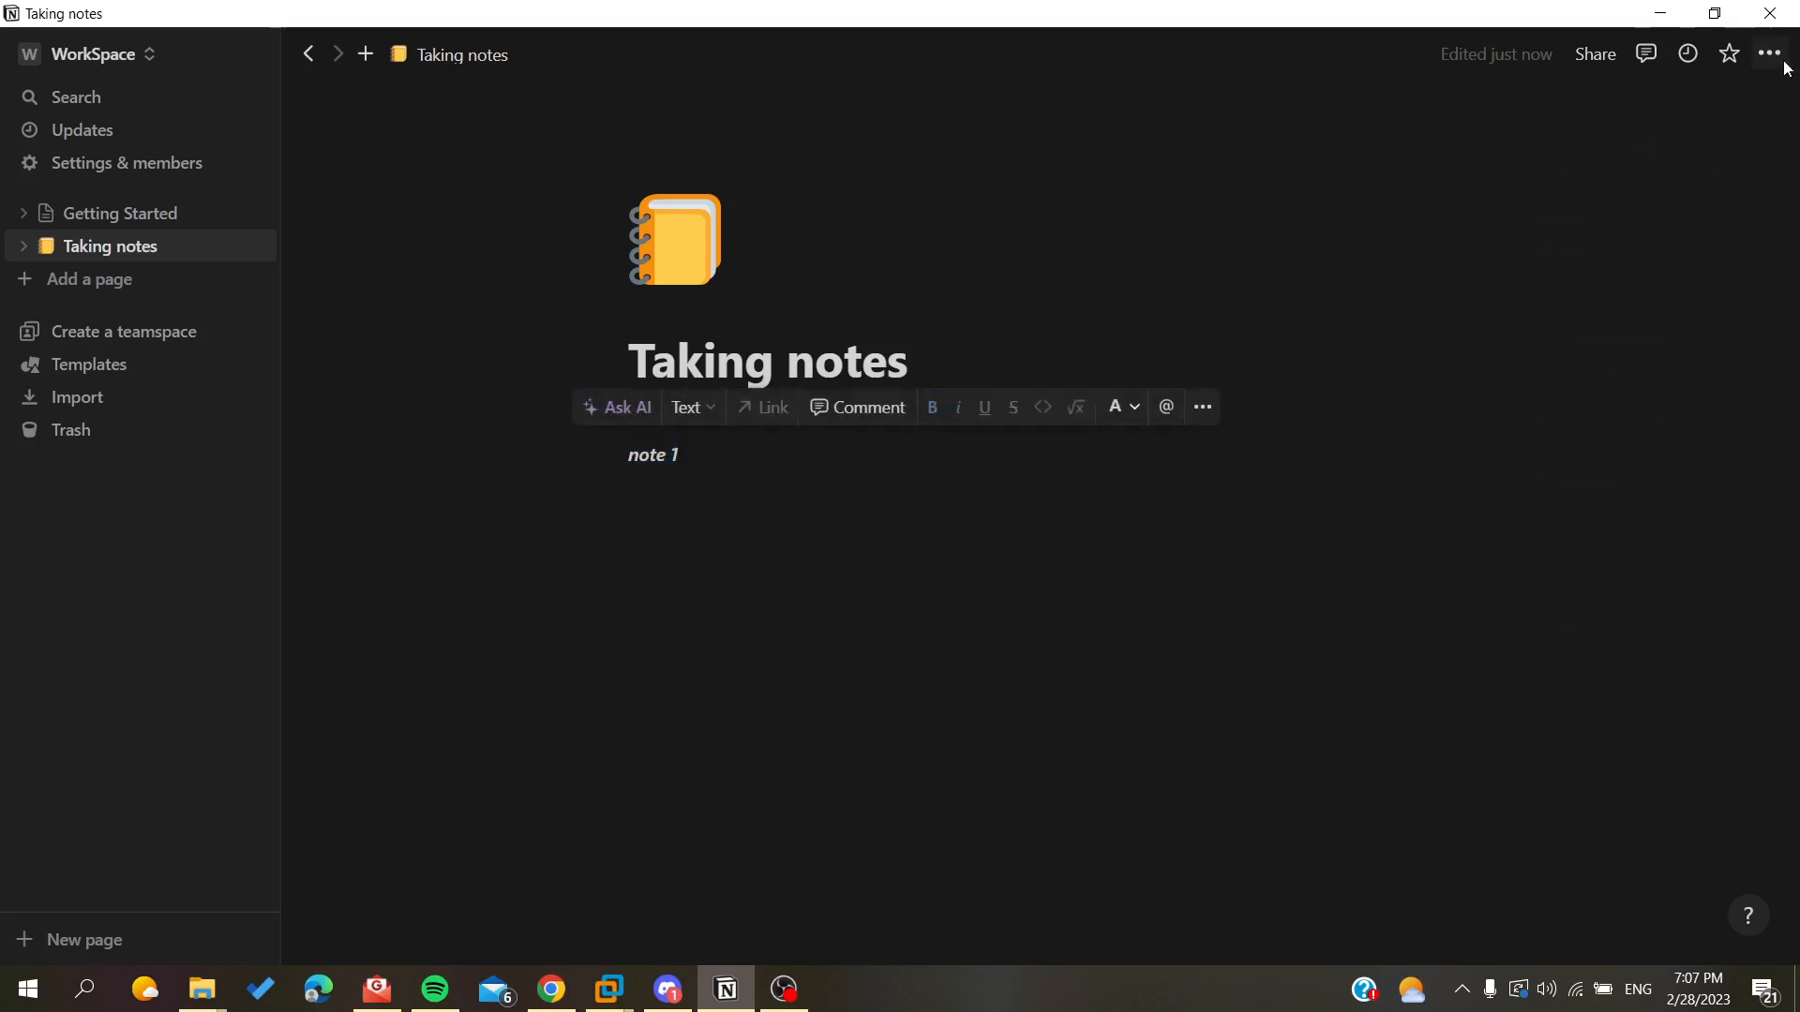
Undo the remaining italics on 'note 1' and move to the empty block below it.
double_click(652, 453)
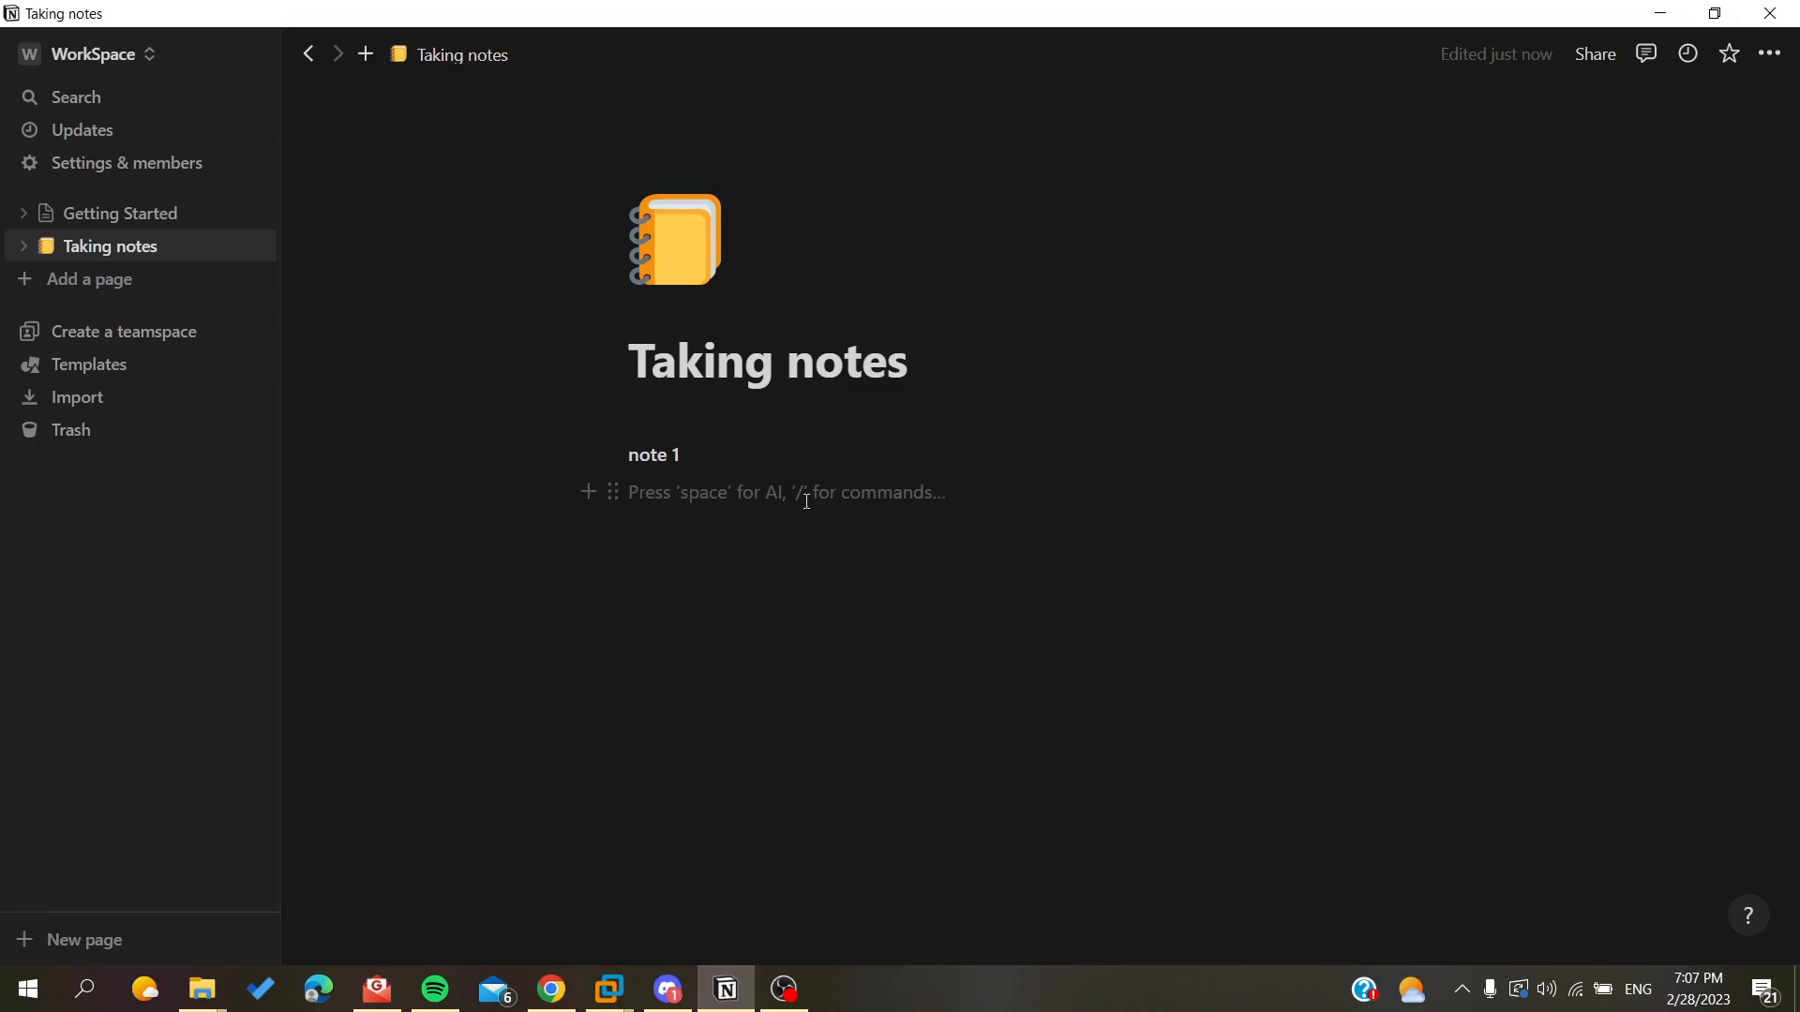
click(631, 491)
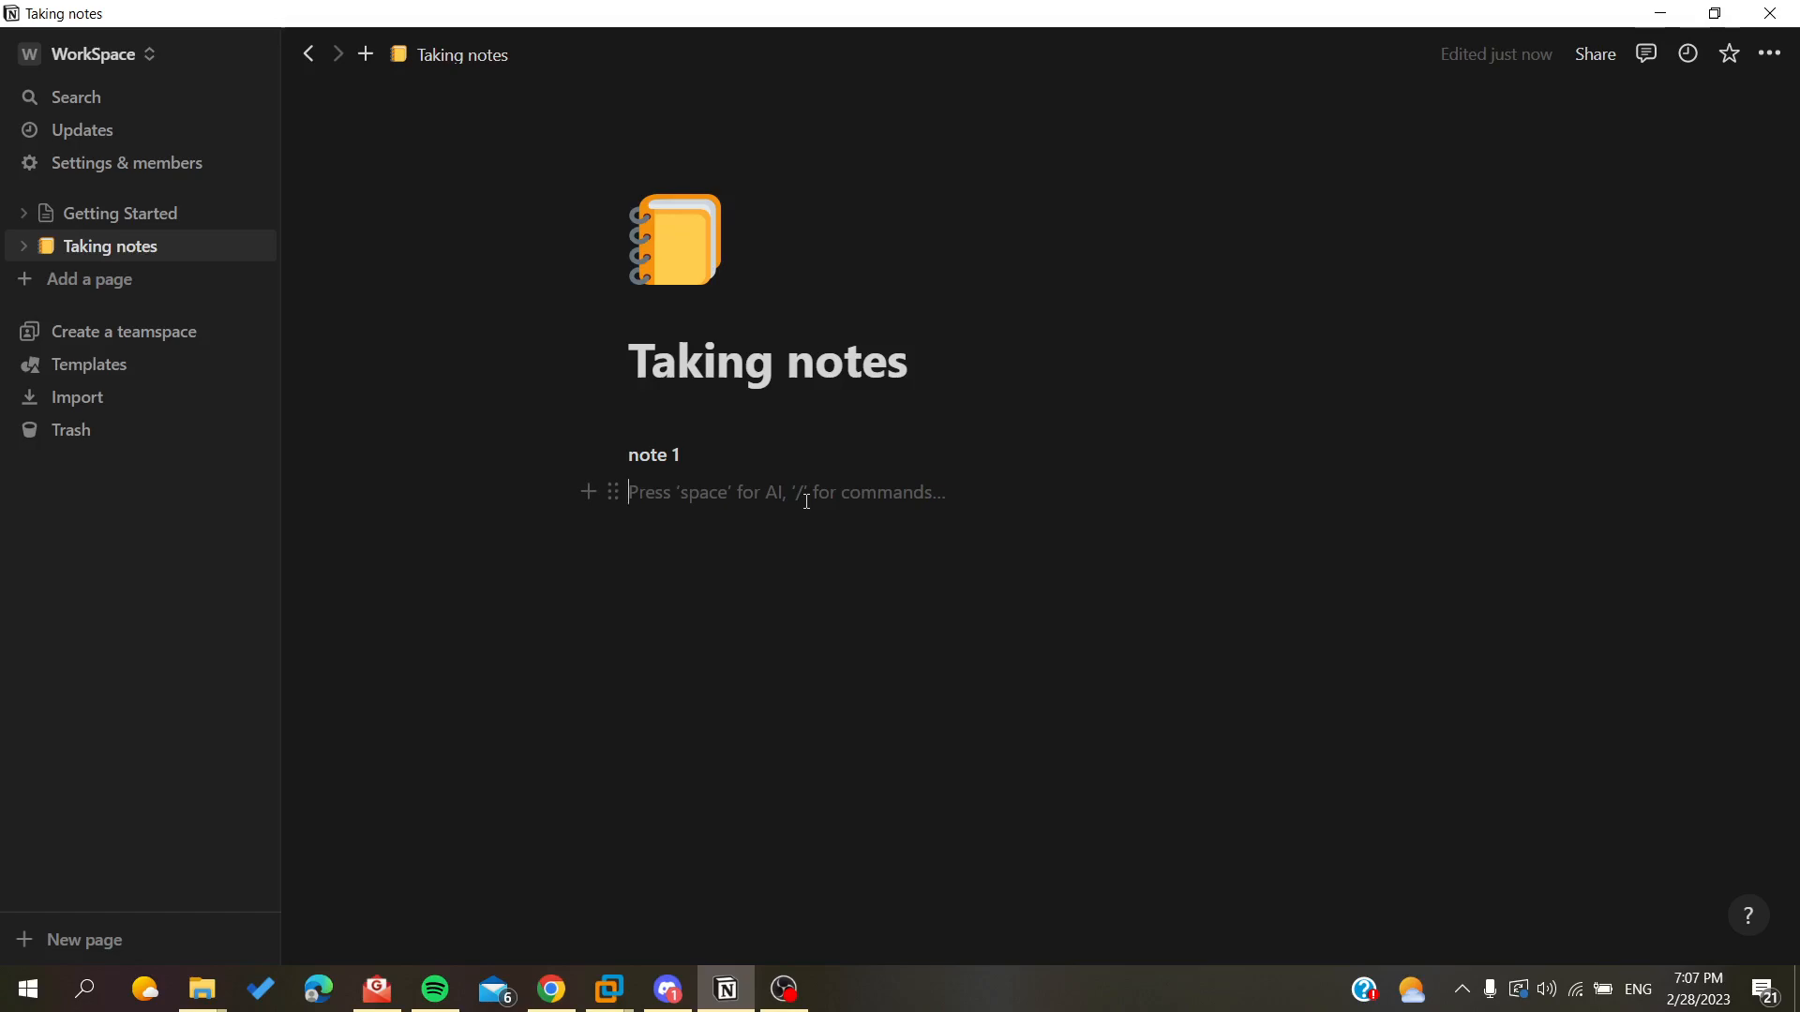